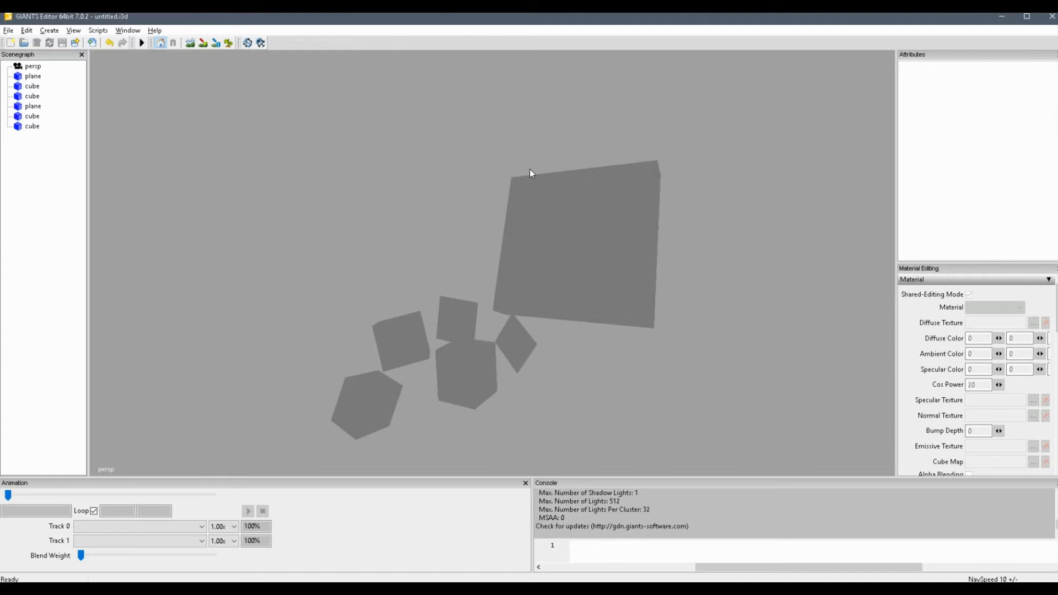
mouse_move(377, 110)
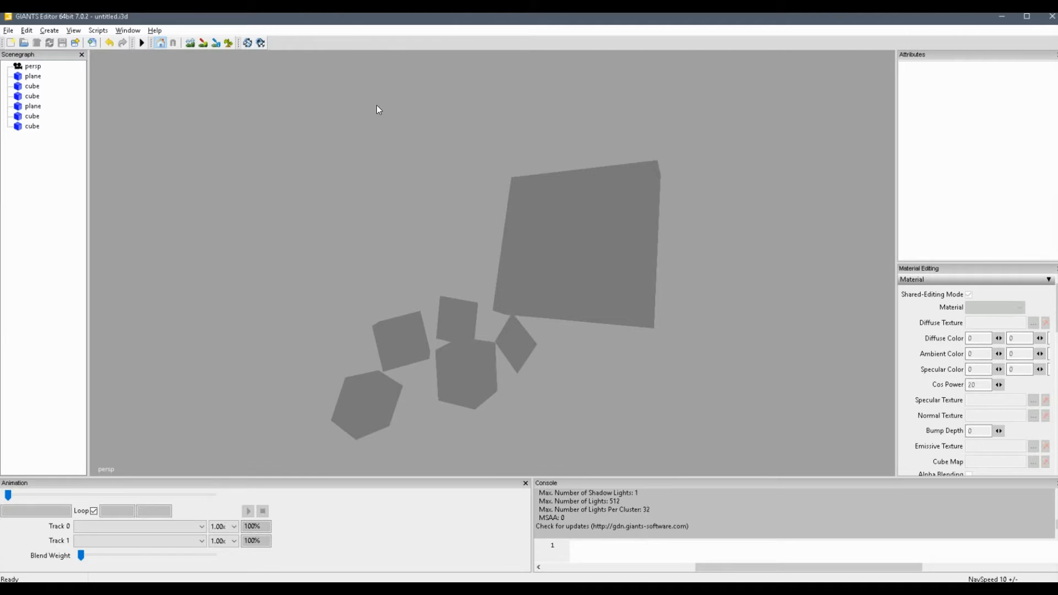
mouse_move(211, 85)
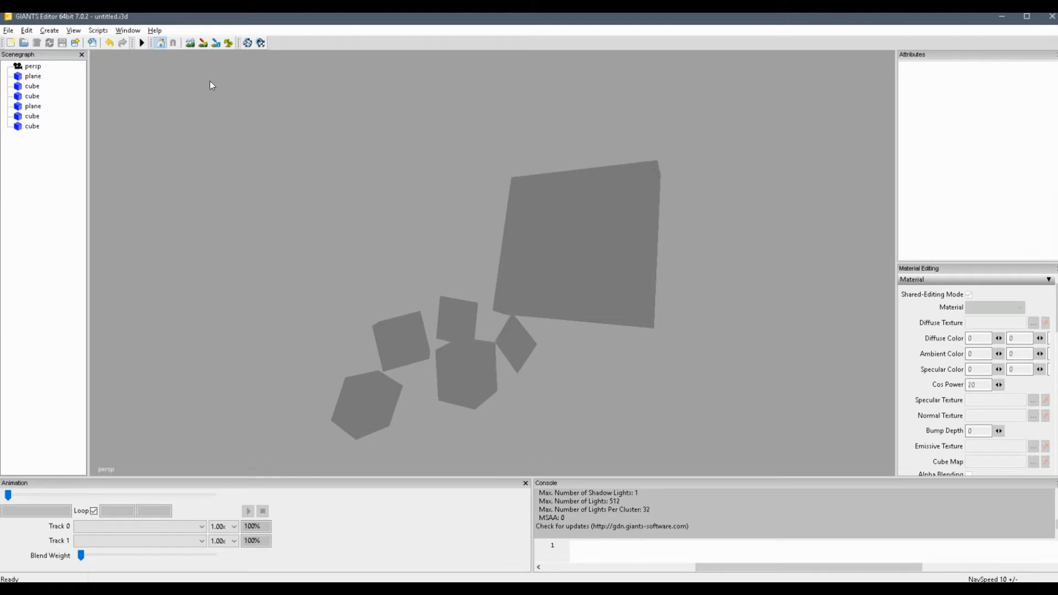
mouse_move(117, 52)
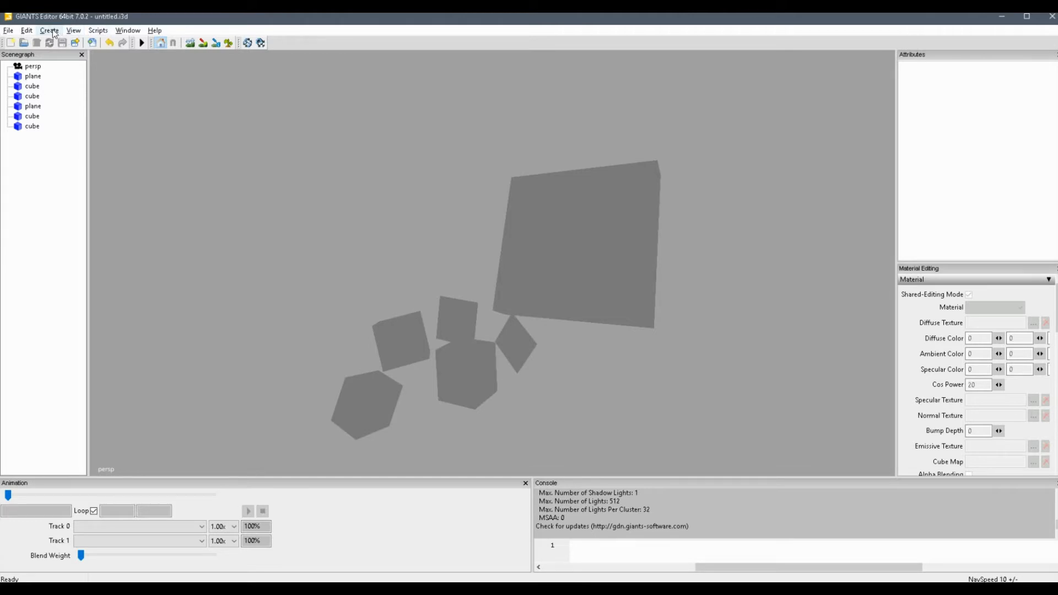
Create a new light node and select it in the Scenegraph to show its transform attributes
left_click(48, 30)
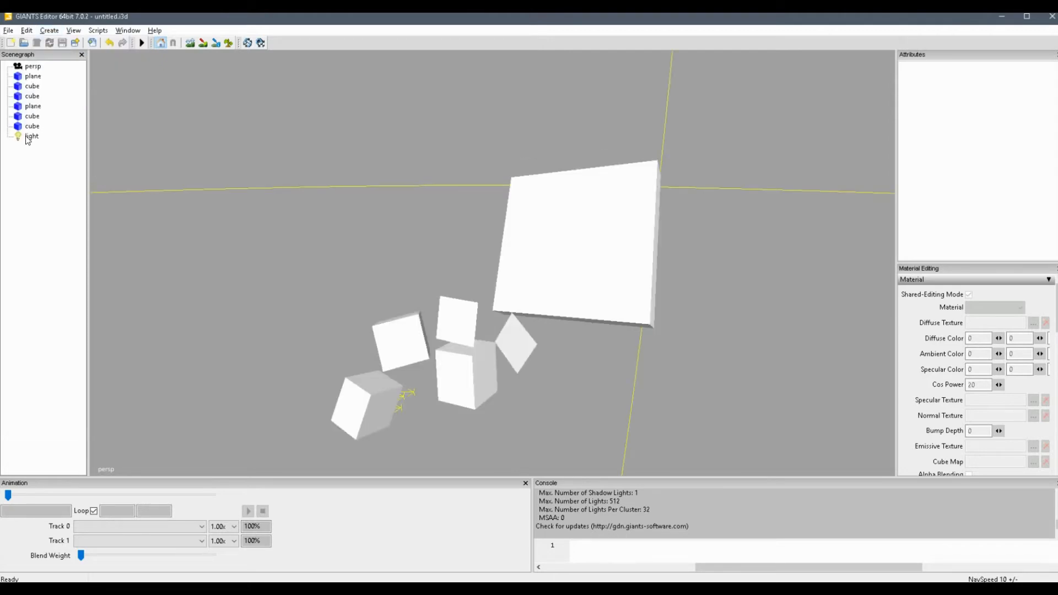
left_click(32, 136)
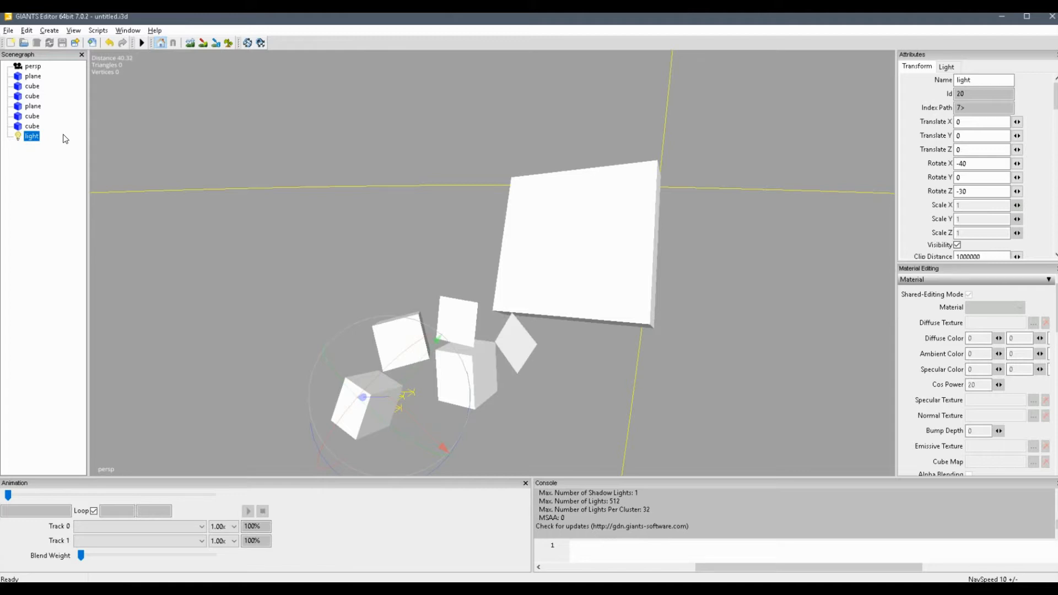
mouse_move(76, 139)
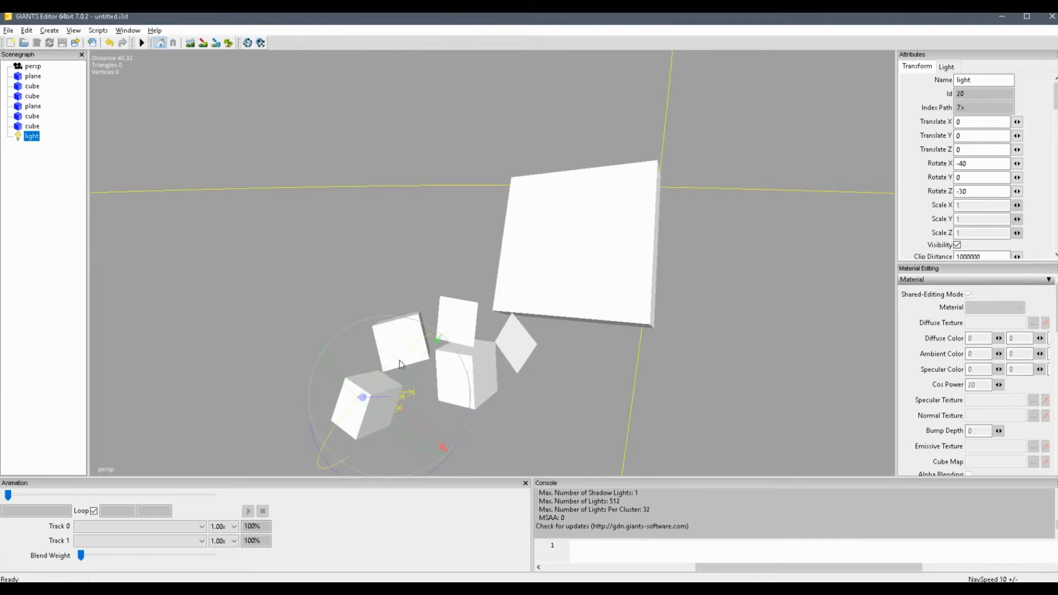
mouse_move(469, 434)
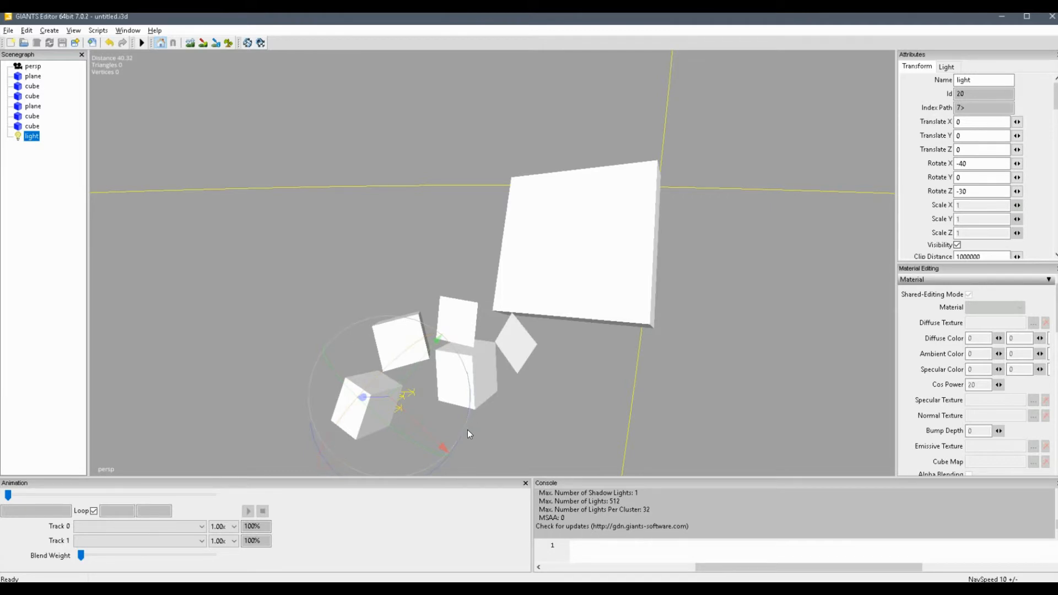
mouse_move(470, 416)
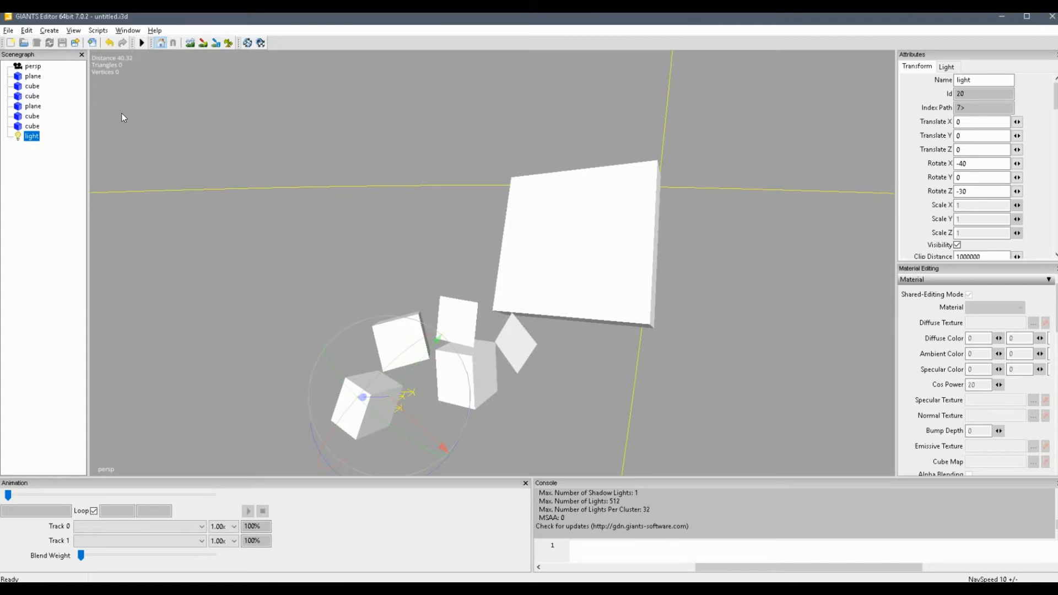
mouse_move(50, 155)
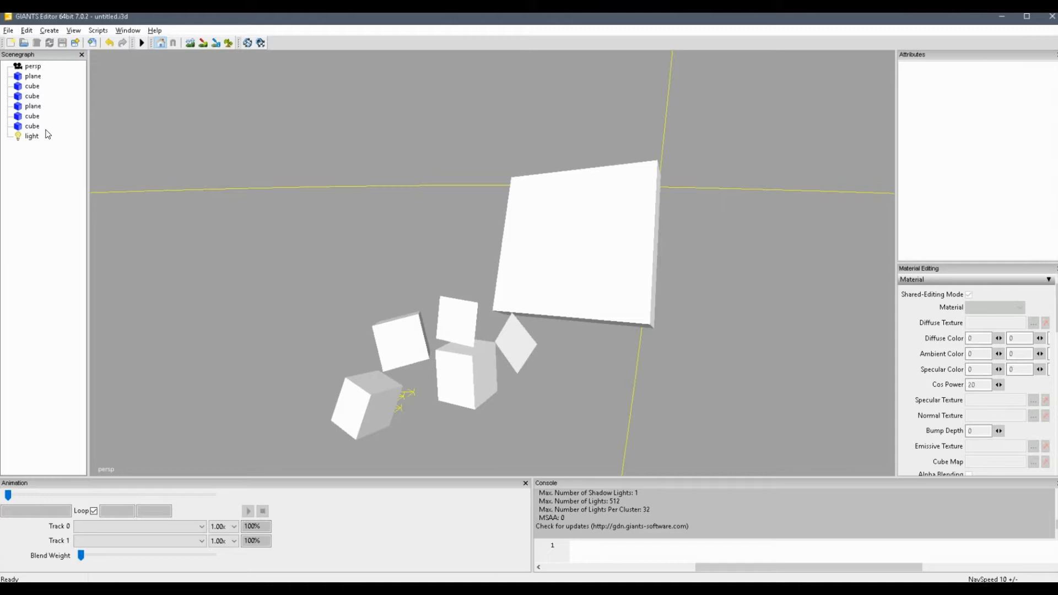
mouse_move(35, 139)
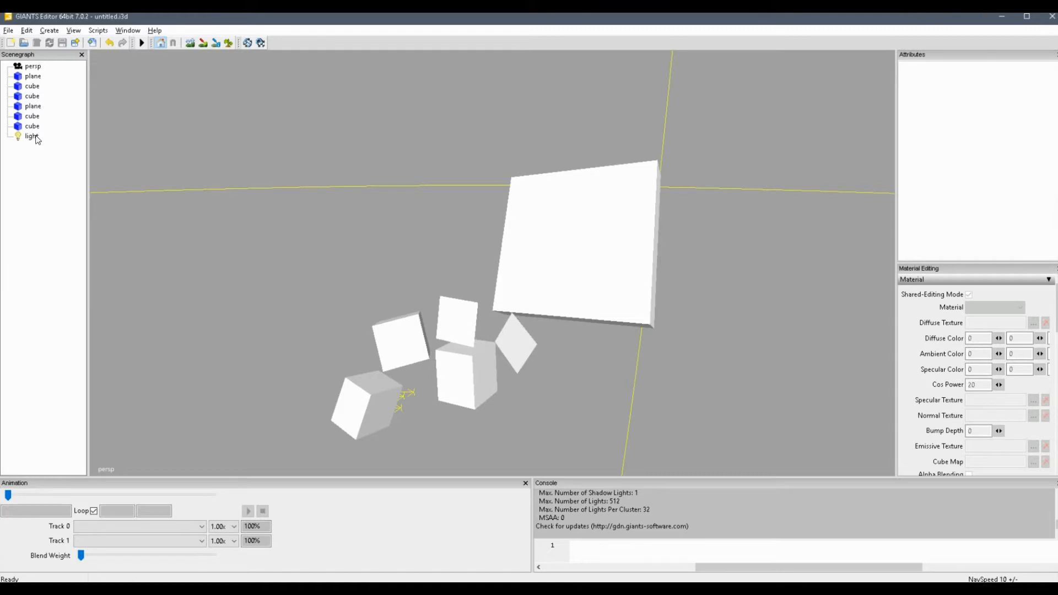
mouse_move(32, 138)
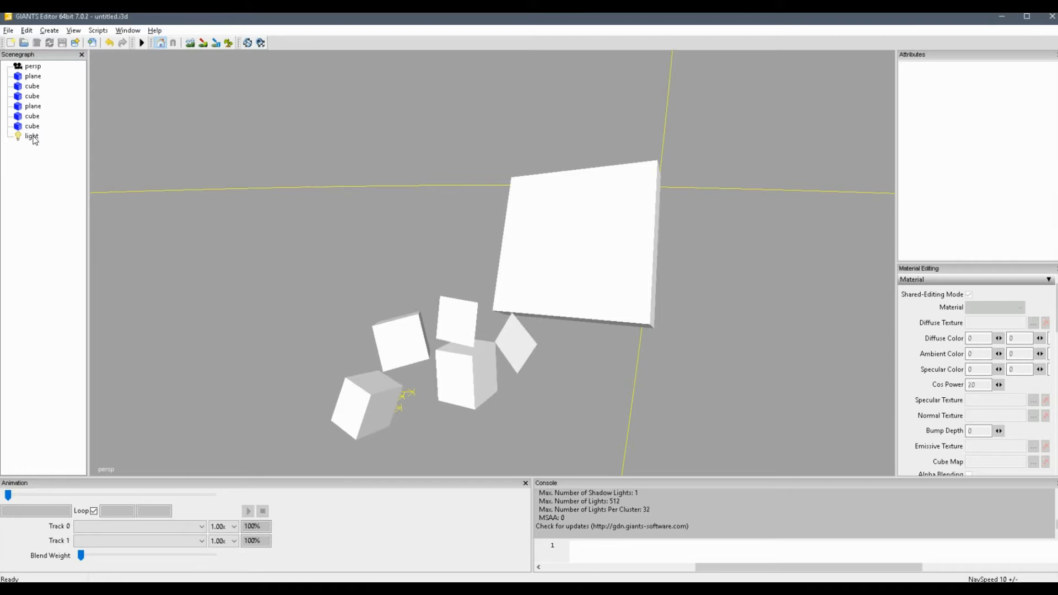
left_click(32, 136)
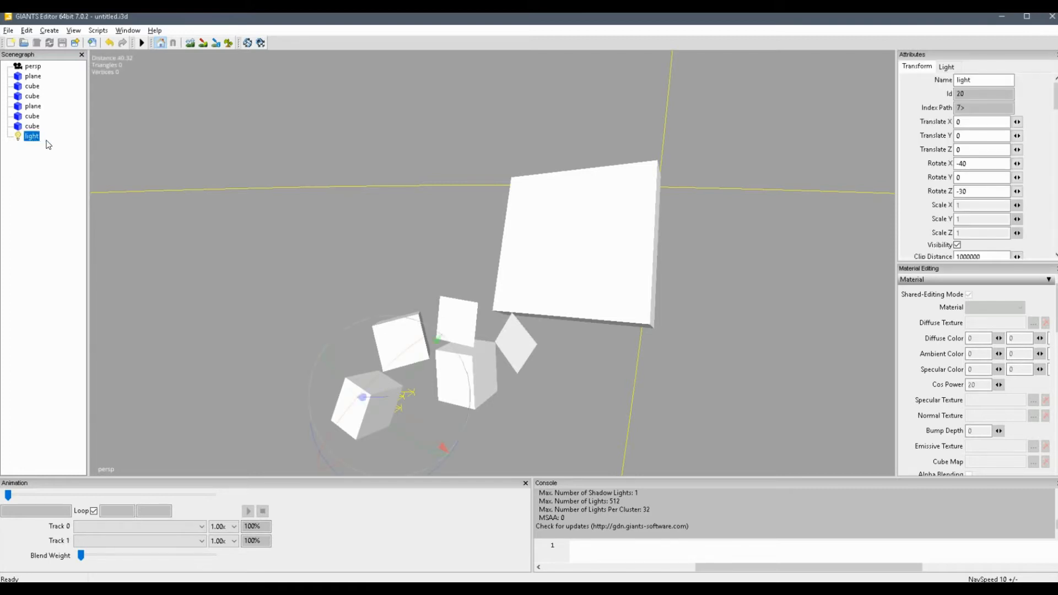
mouse_move(67, 75)
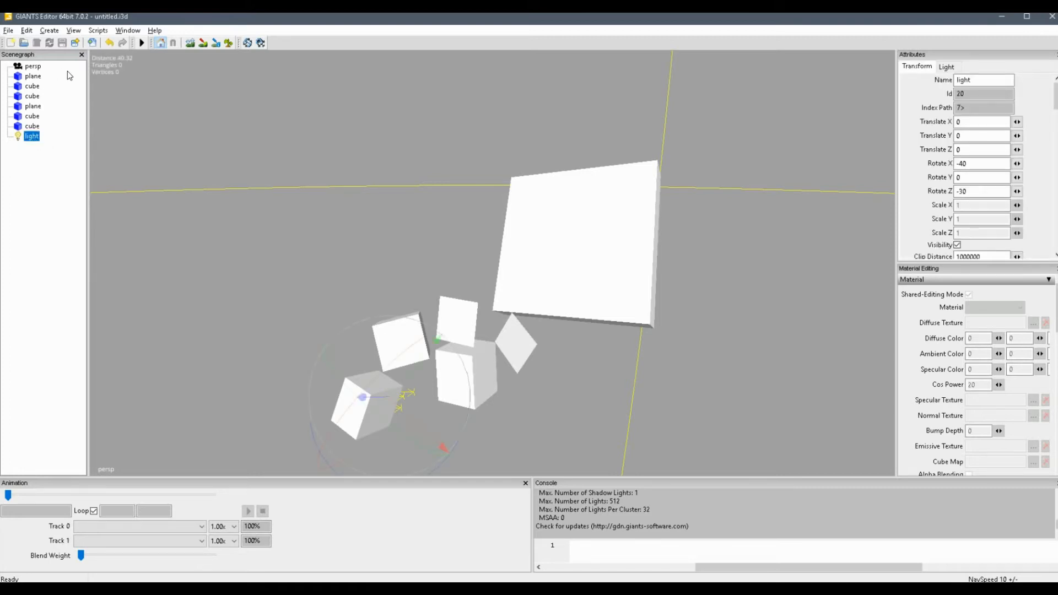
mouse_move(205, 96)
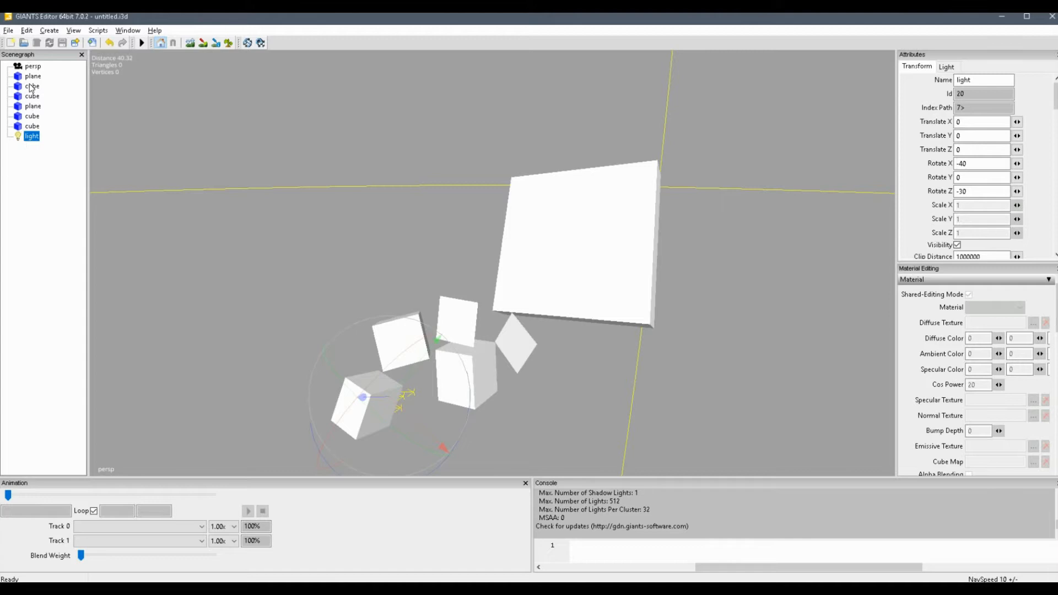
left_click(128, 31)
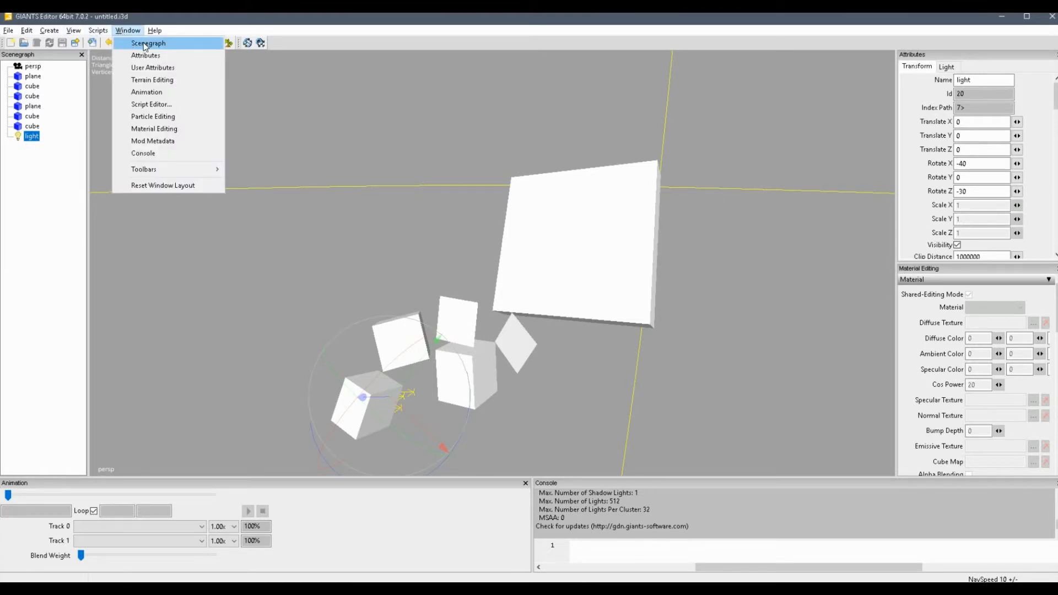
mouse_move(146, 55)
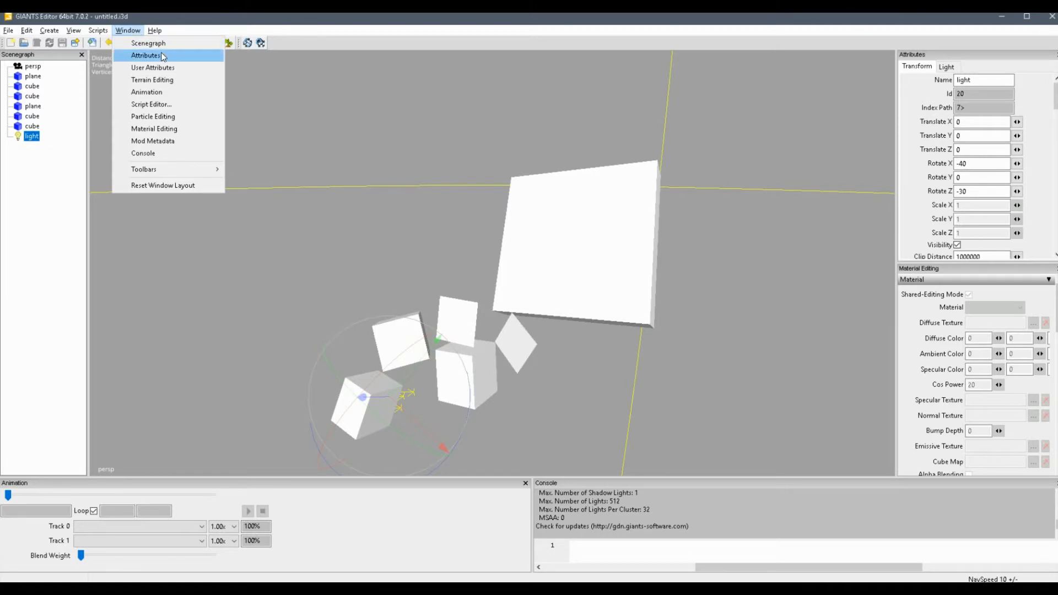
mouse_move(1011, 70)
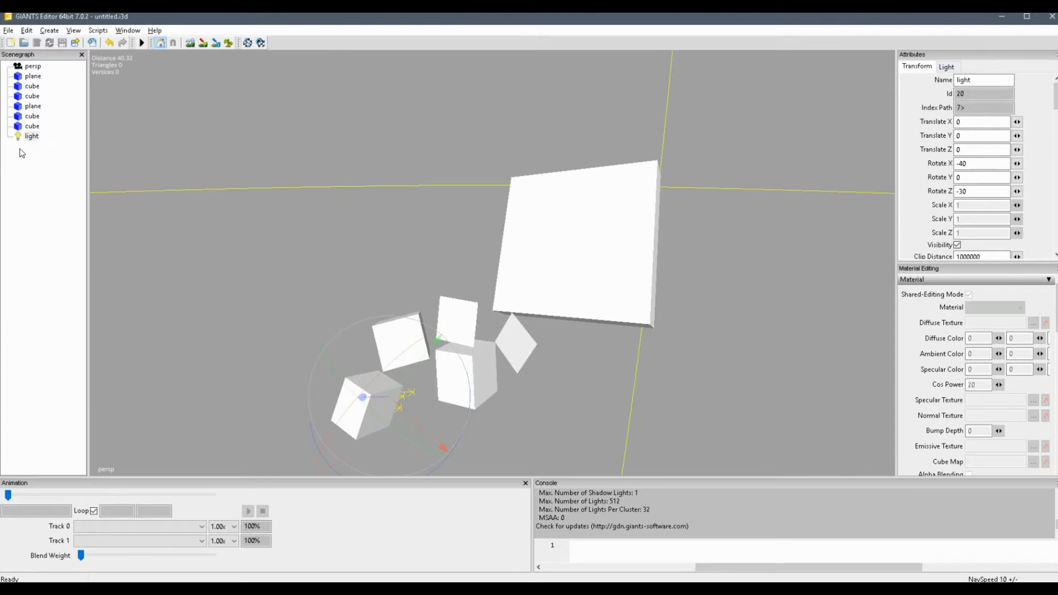
left_click(32, 136)
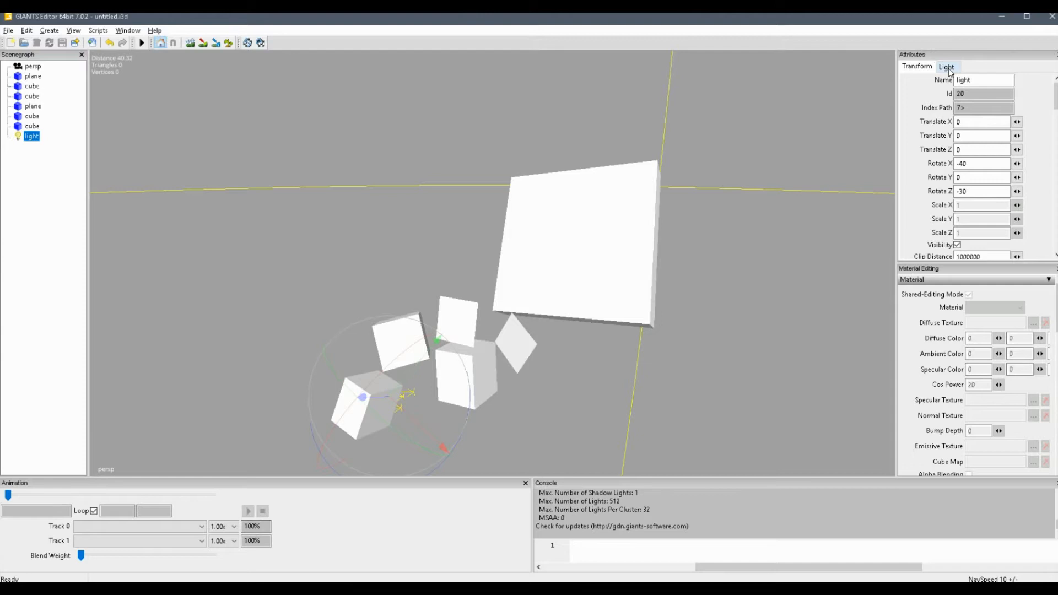
Set the light's Type to Point in its Light attributes
left_click(945, 66)
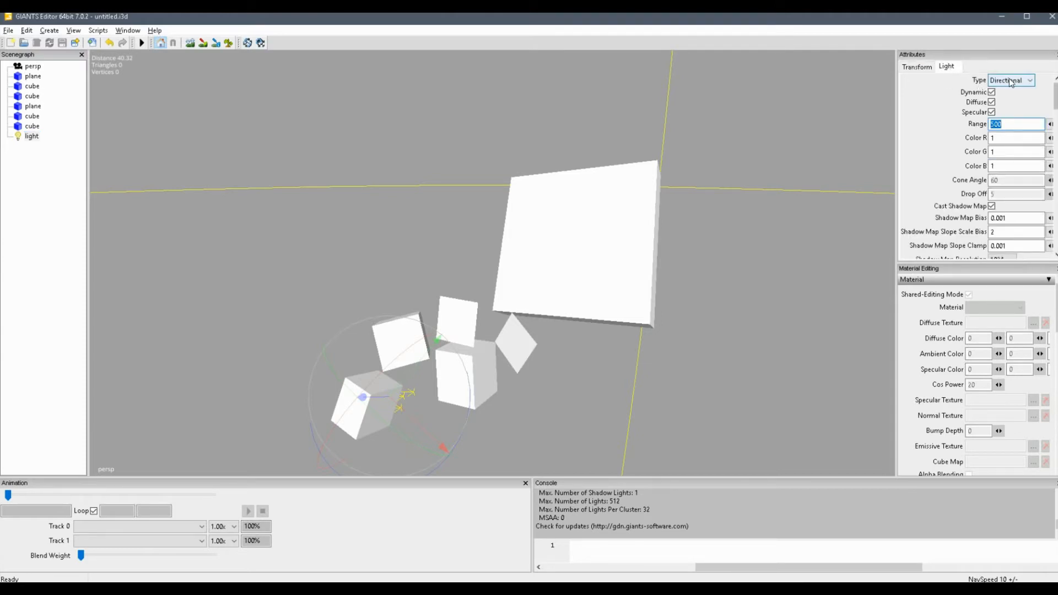
left_click(1011, 79)
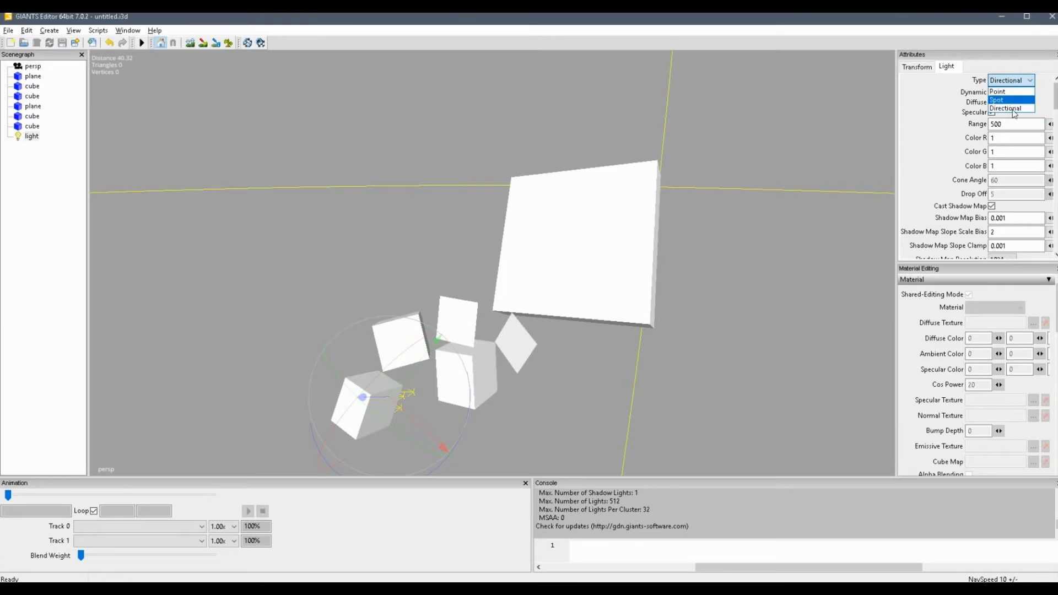
mouse_move(1020, 98)
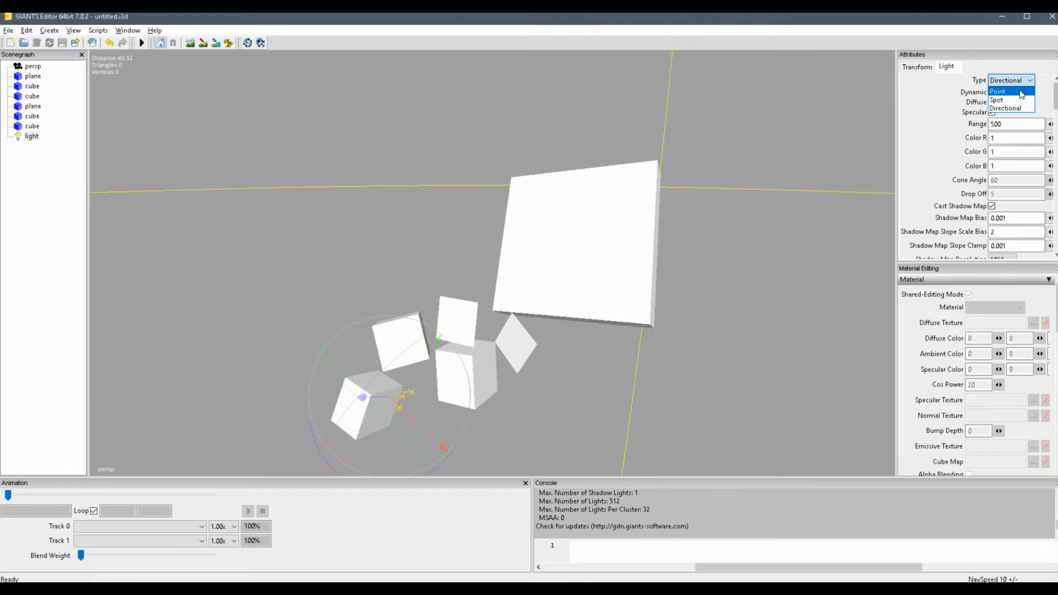
left_click(998, 91)
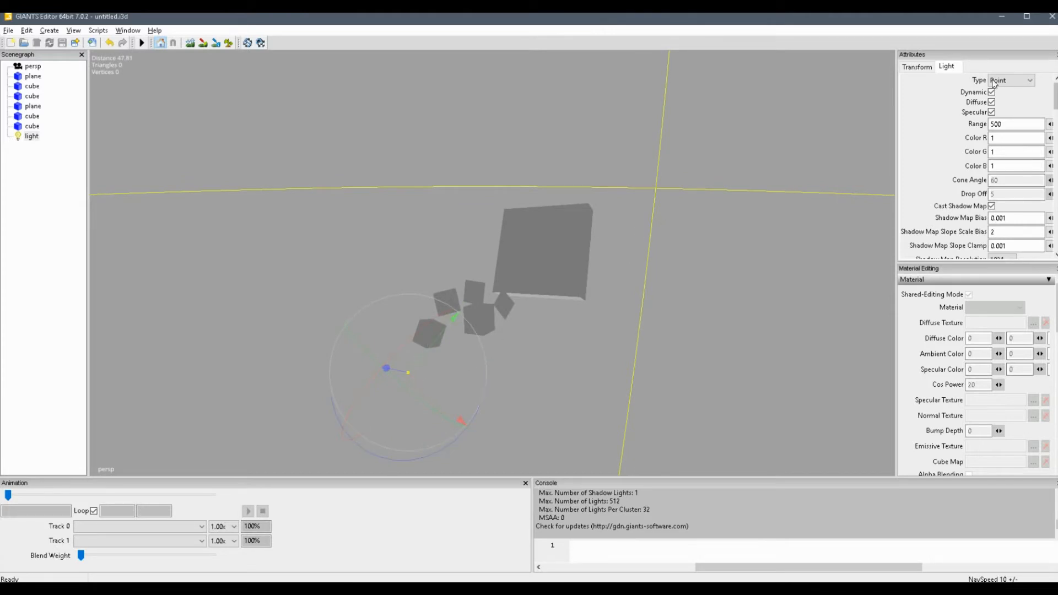
Zero the light's rotation values in the Transform attributes and reselect the light
left_click(915, 67)
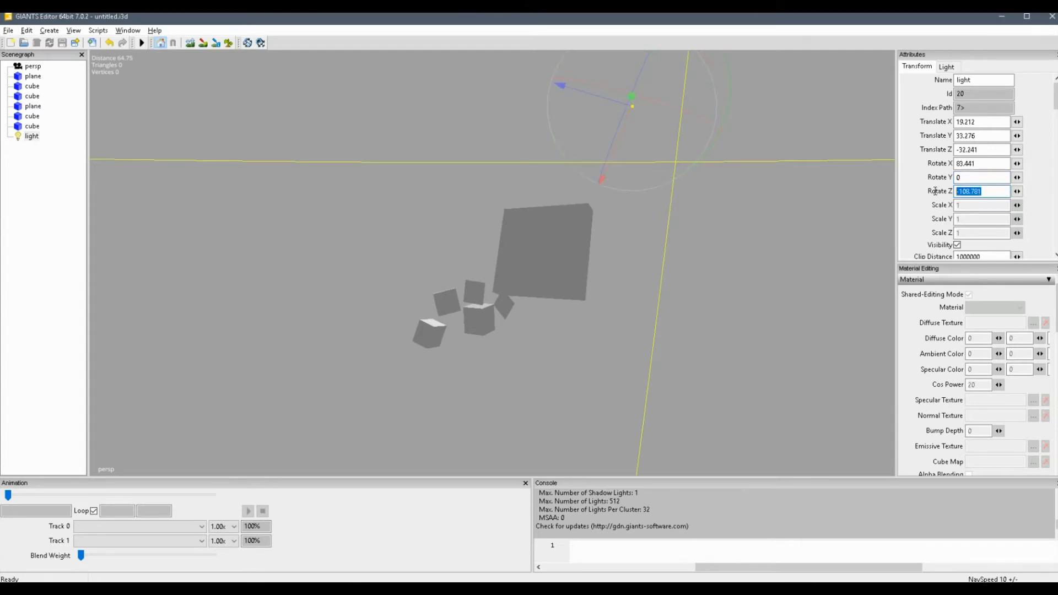
type("0")
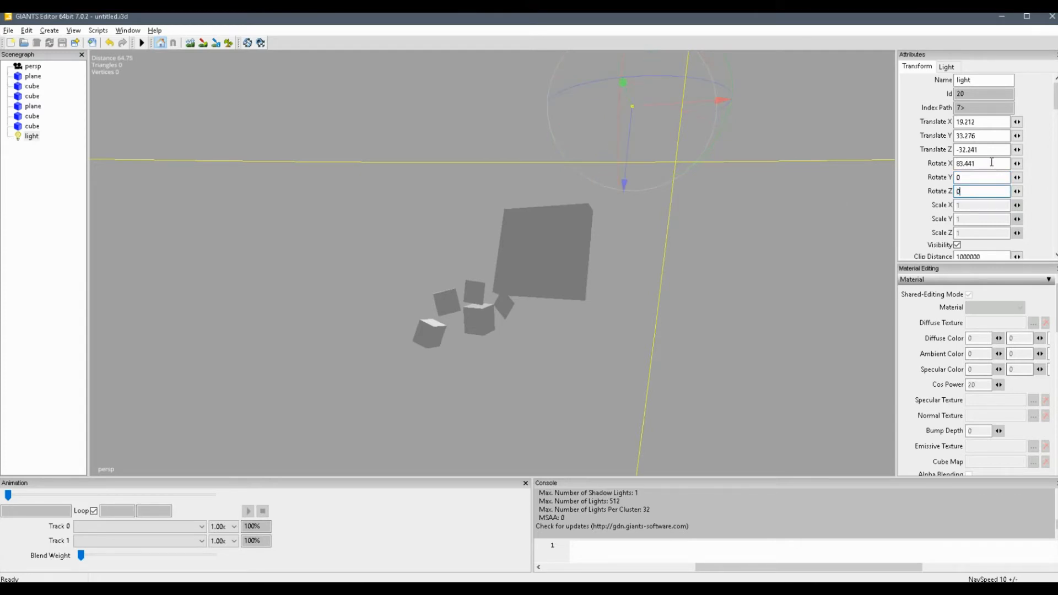
type("0")
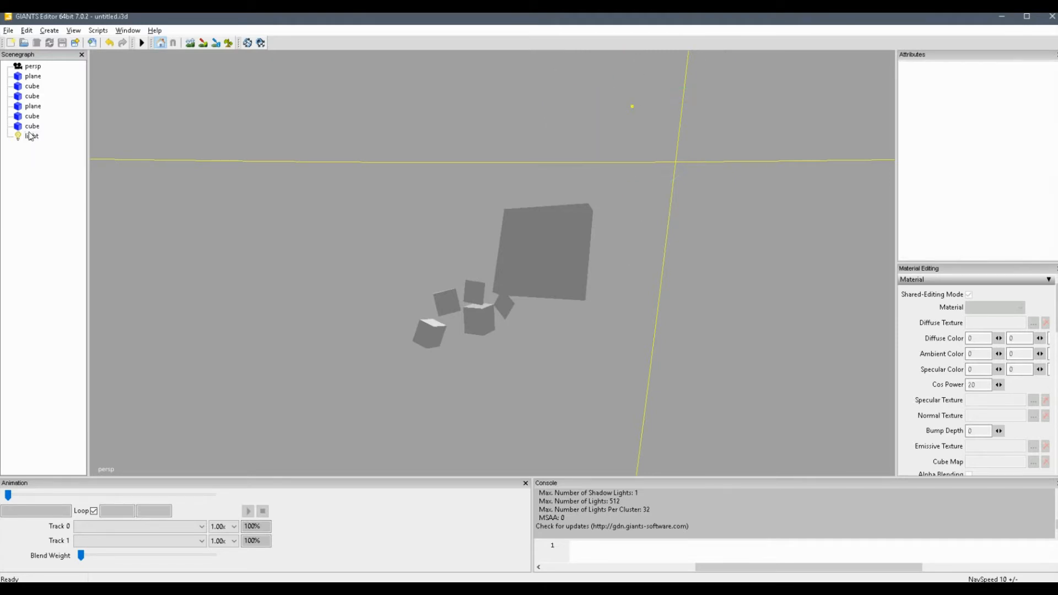
left_click(32, 135)
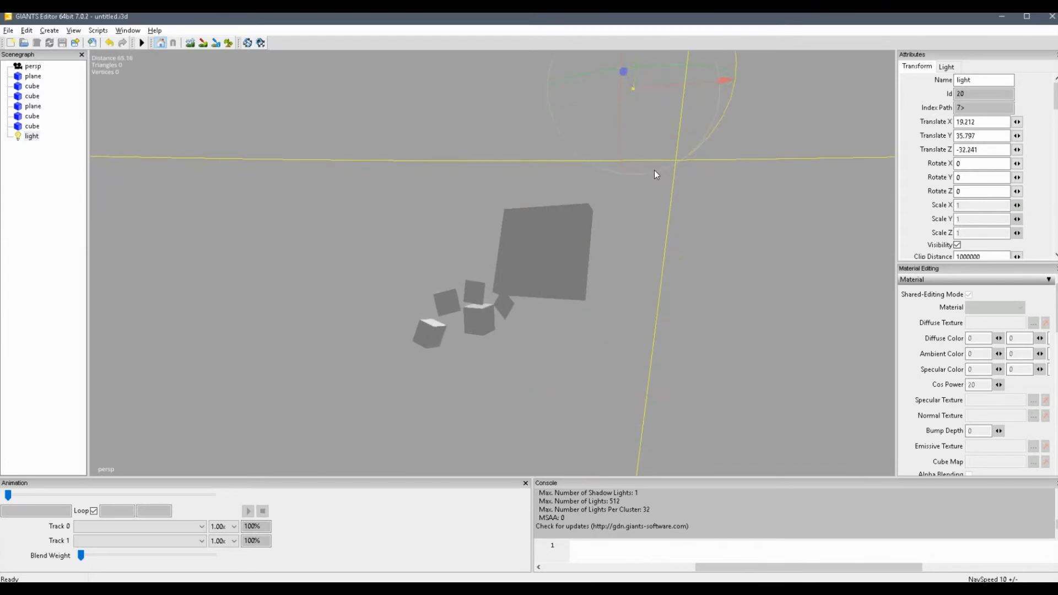
mouse_move(762, 120)
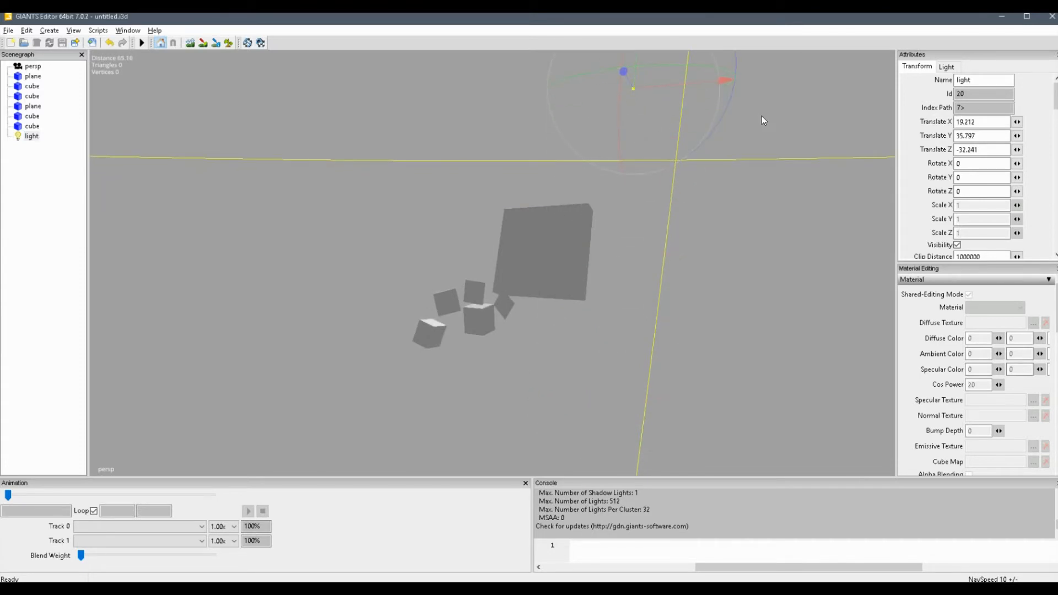
mouse_move(672, 373)
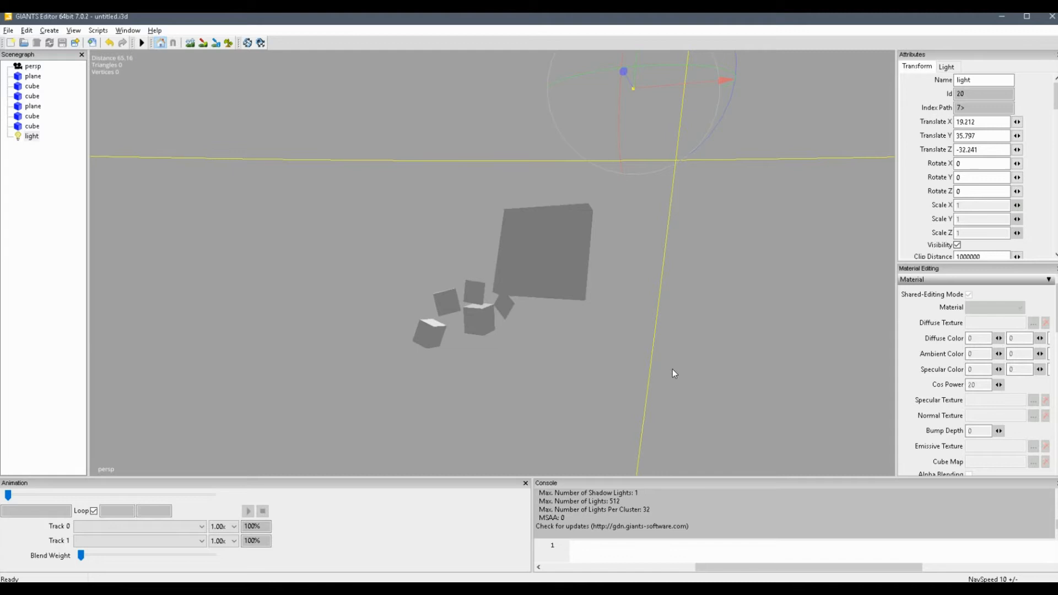
mouse_move(687, 233)
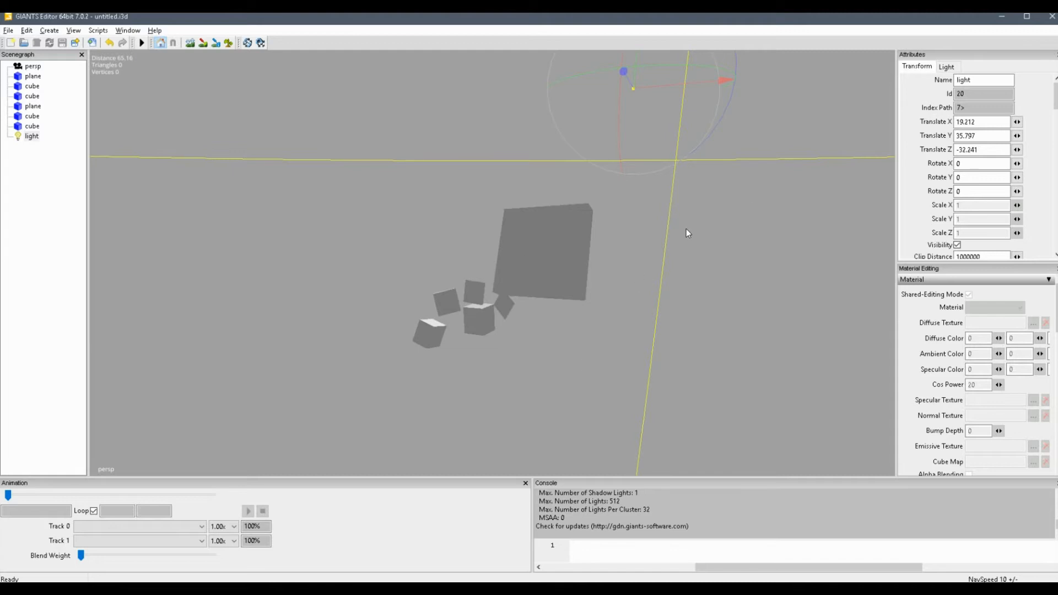
mouse_move(715, 185)
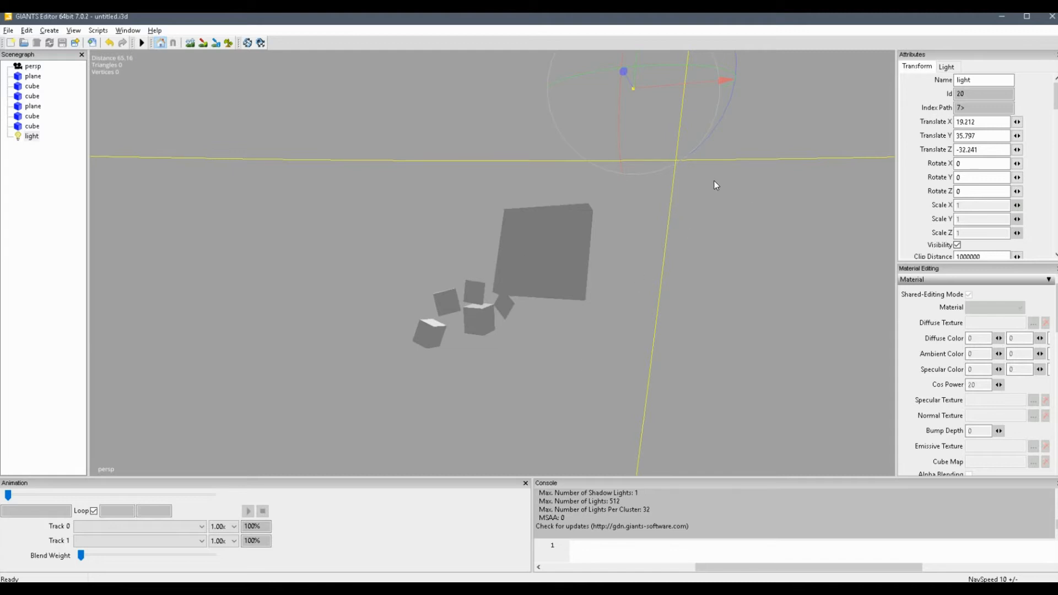
mouse_move(688, 181)
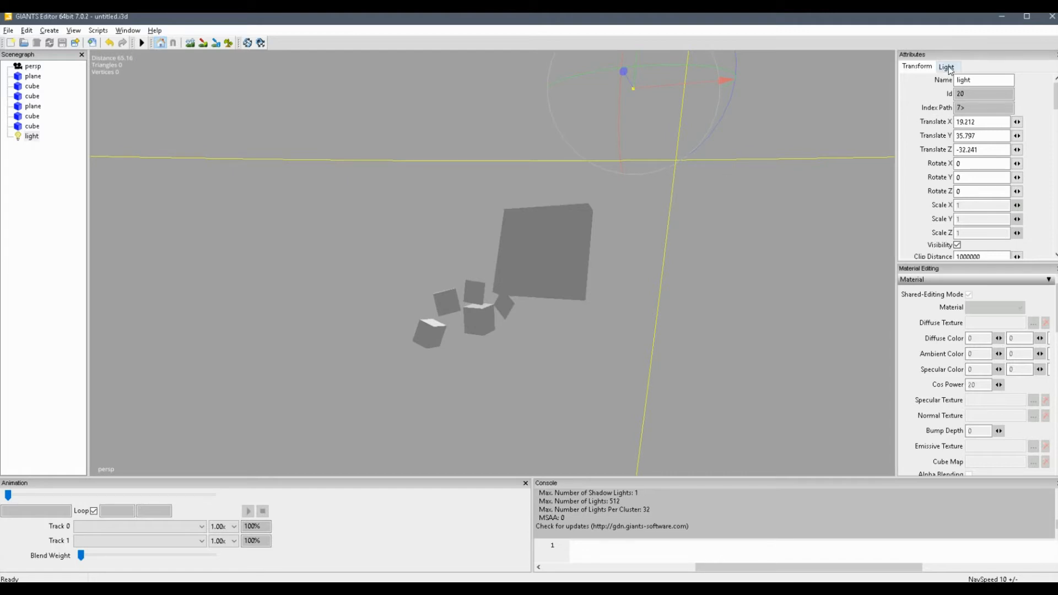
Set the light's Type to Spot so its cone lights the cubes
left_click(946, 67)
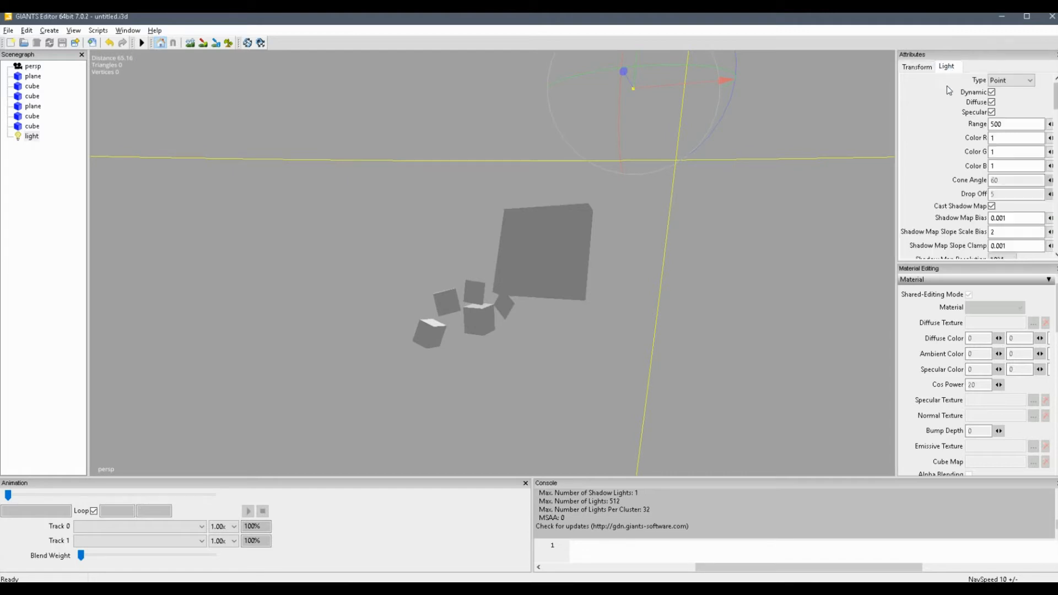
left_click(1010, 80)
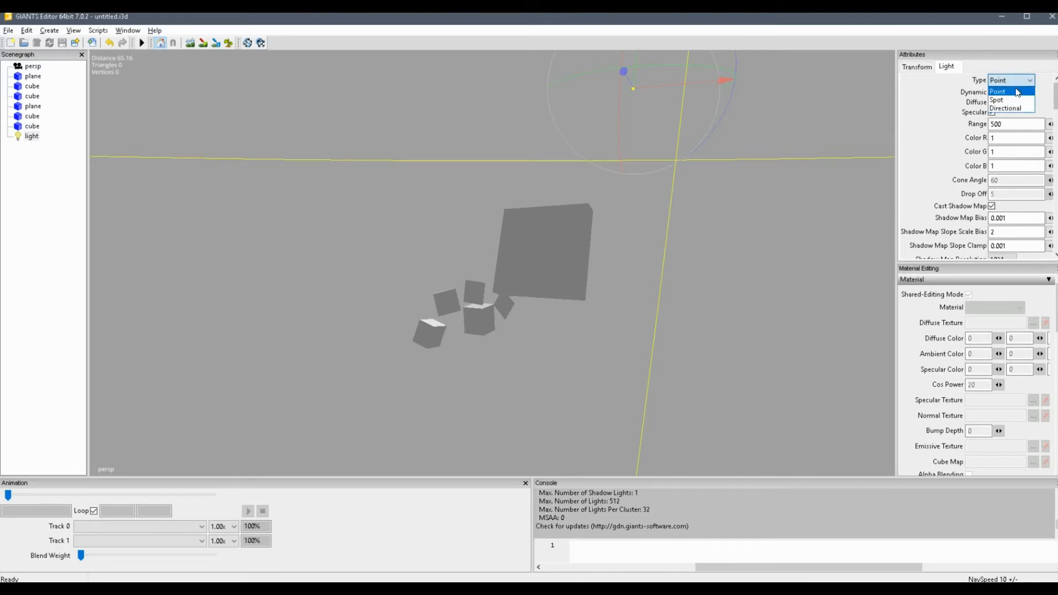
left_click(997, 101)
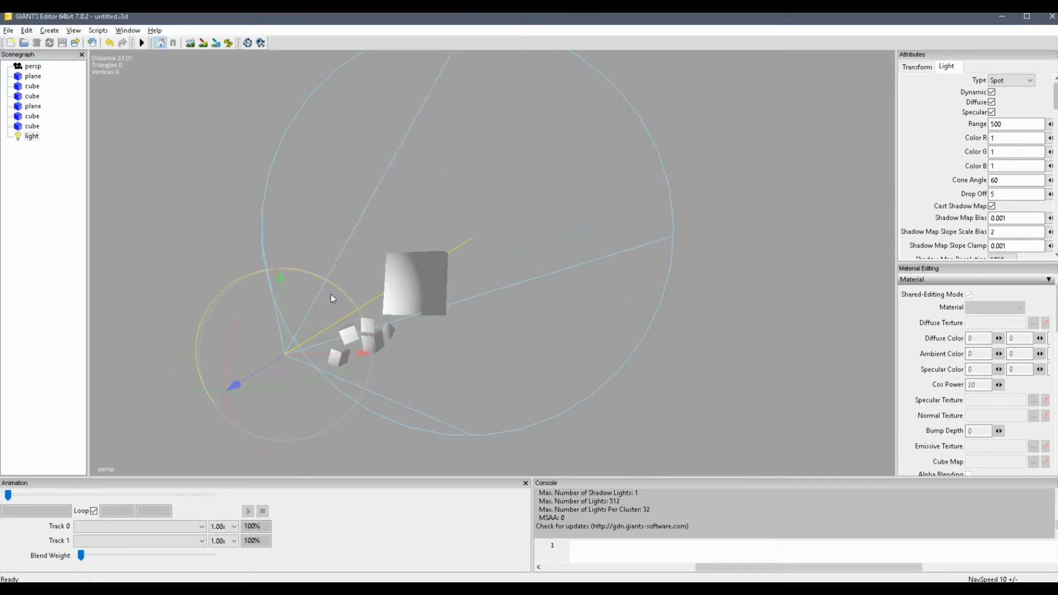
mouse_move(325, 299)
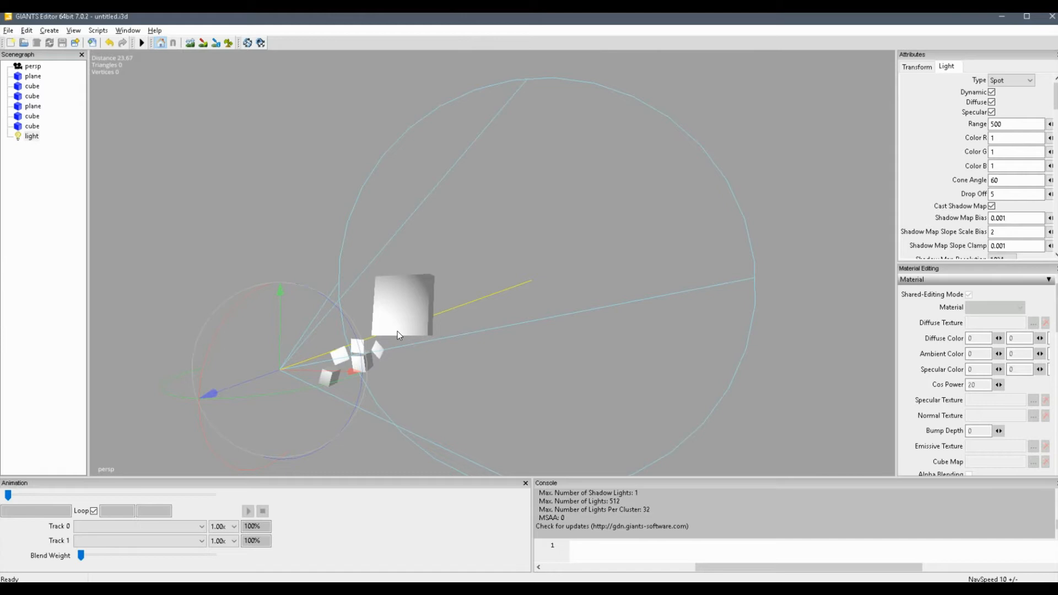
mouse_move(544, 216)
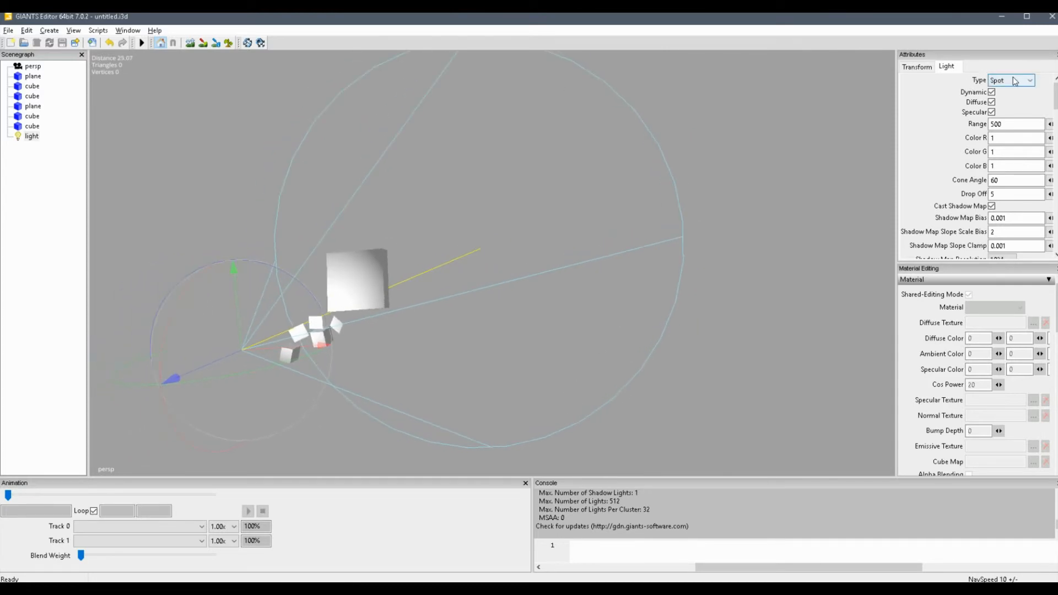
Set the light's Type to Directional, check its rotation, and confirm Directional again
left_click(1010, 80)
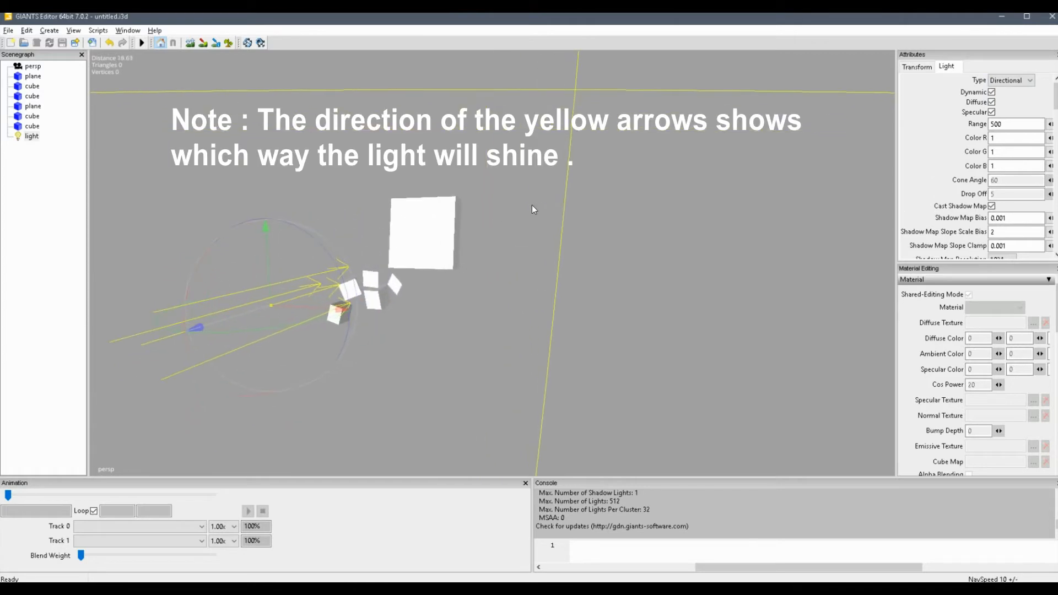
left_click(1010, 79)
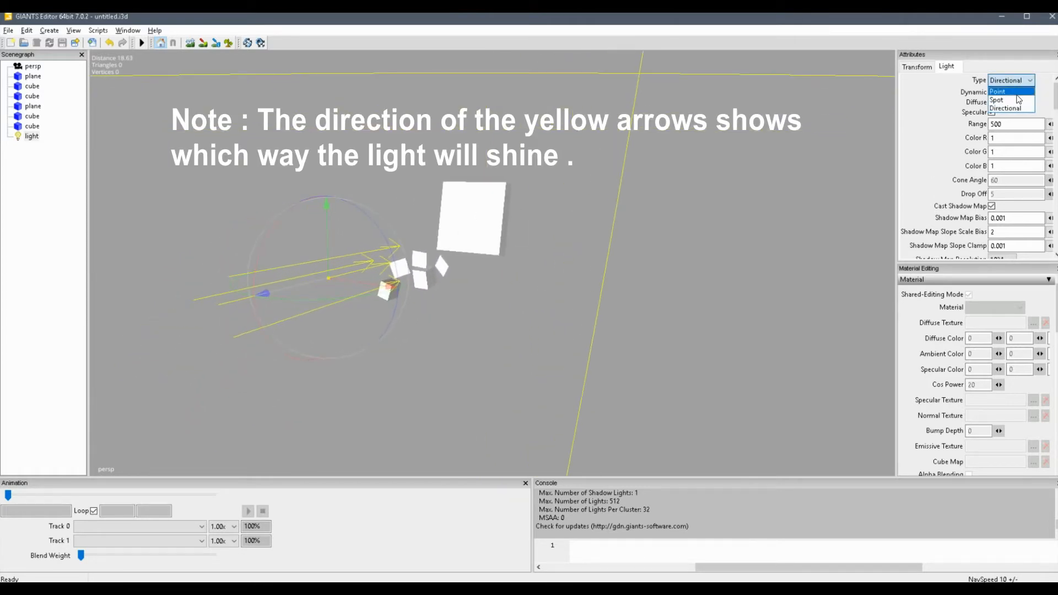
left_click(1005, 108)
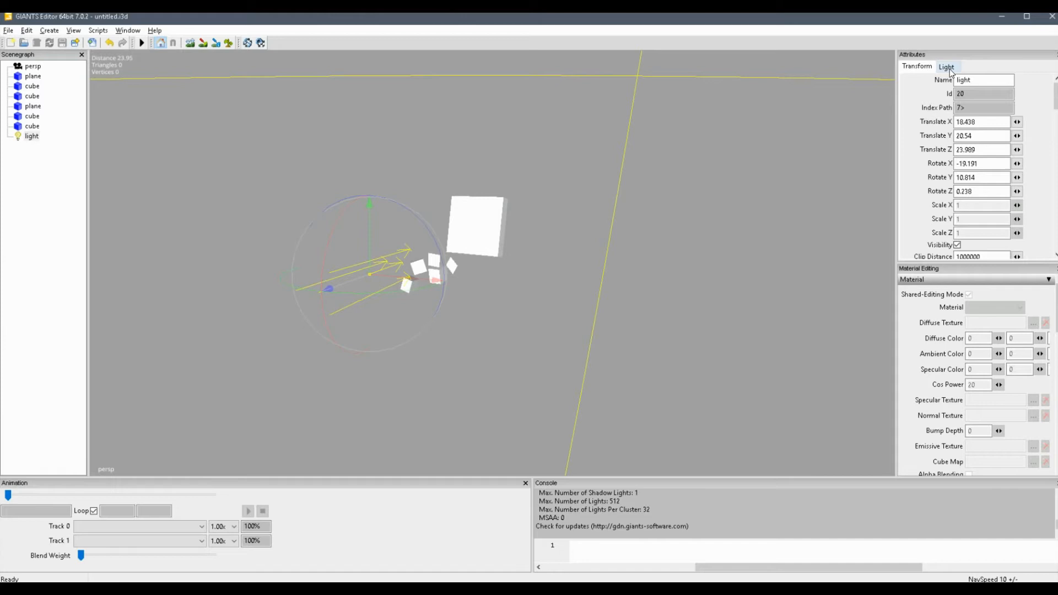
left_click(945, 66)
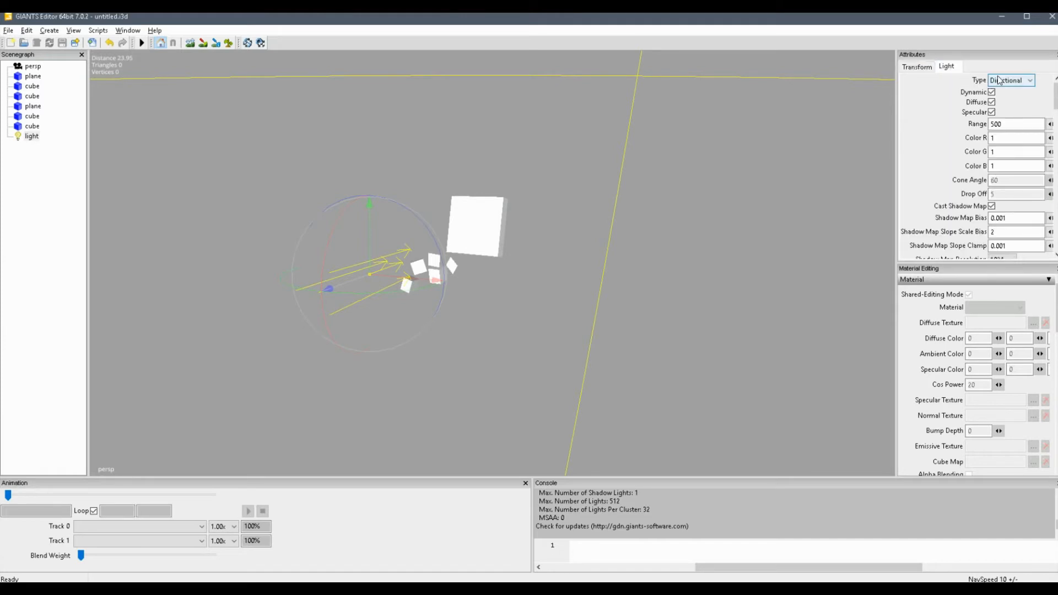
left_click(1008, 80)
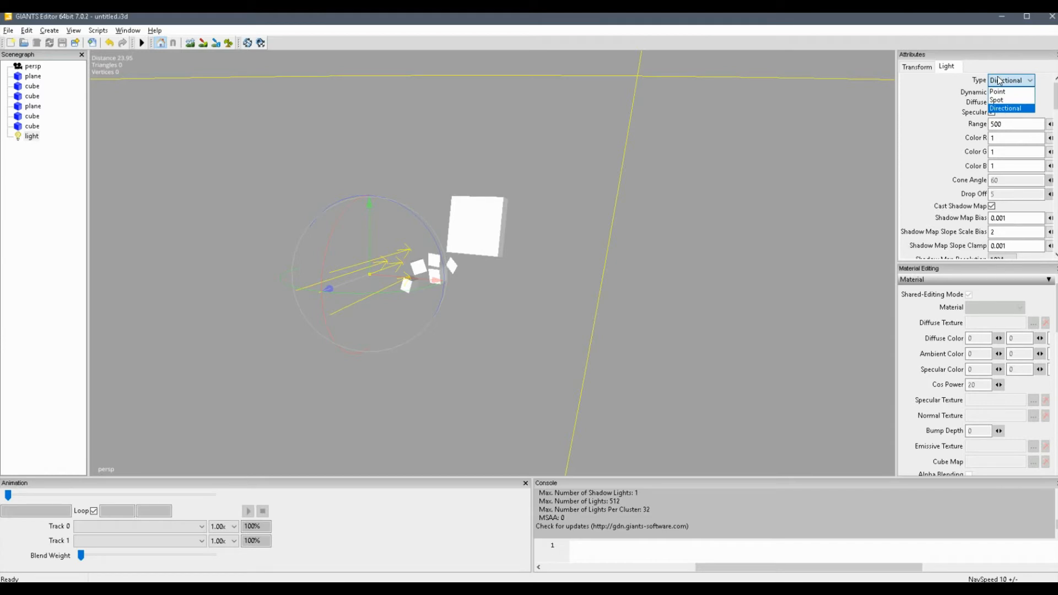
left_click(1005, 108)
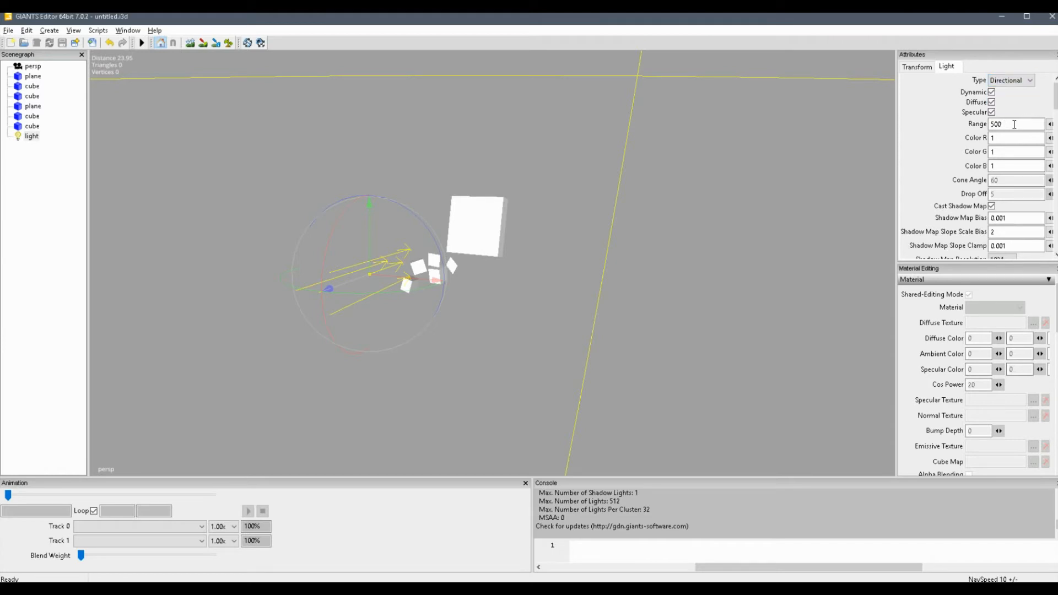
scroll("down", 3)
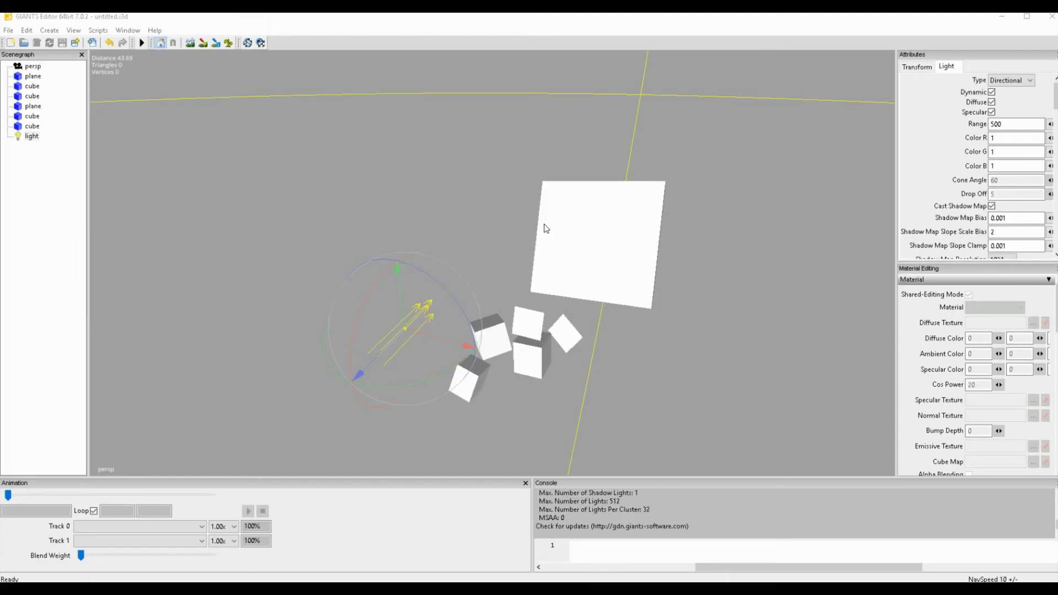
mouse_move(489, 265)
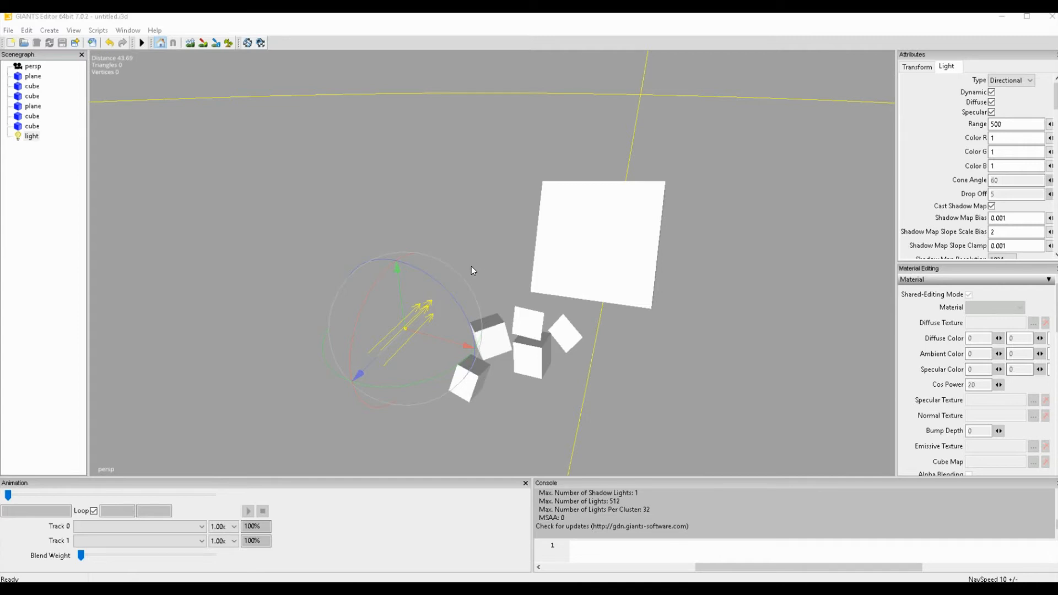
mouse_move(369, 300)
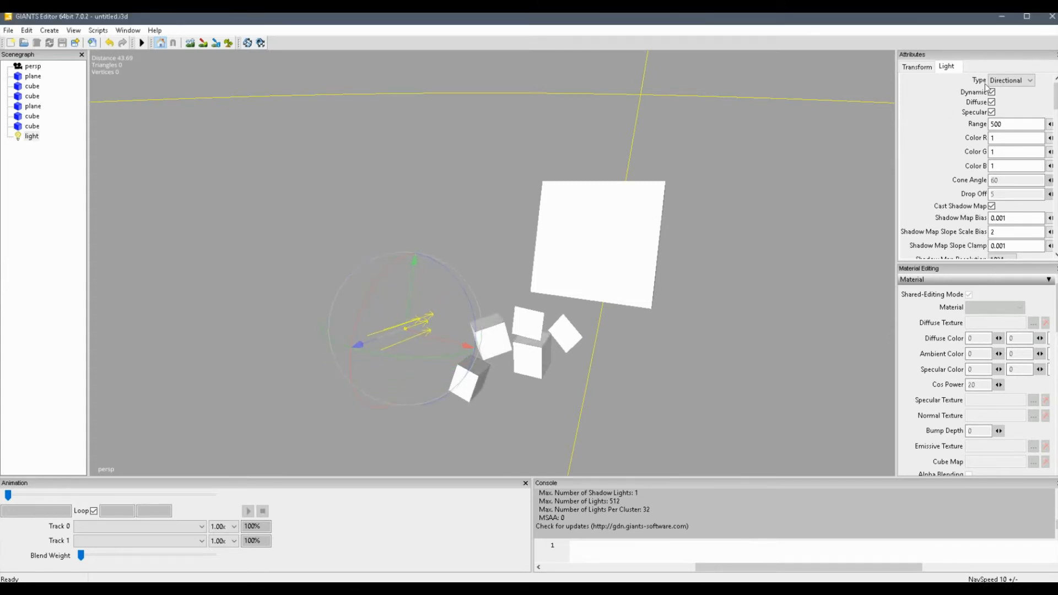
Set the light's Type to Point and its Range to 20
left_click(1011, 79)
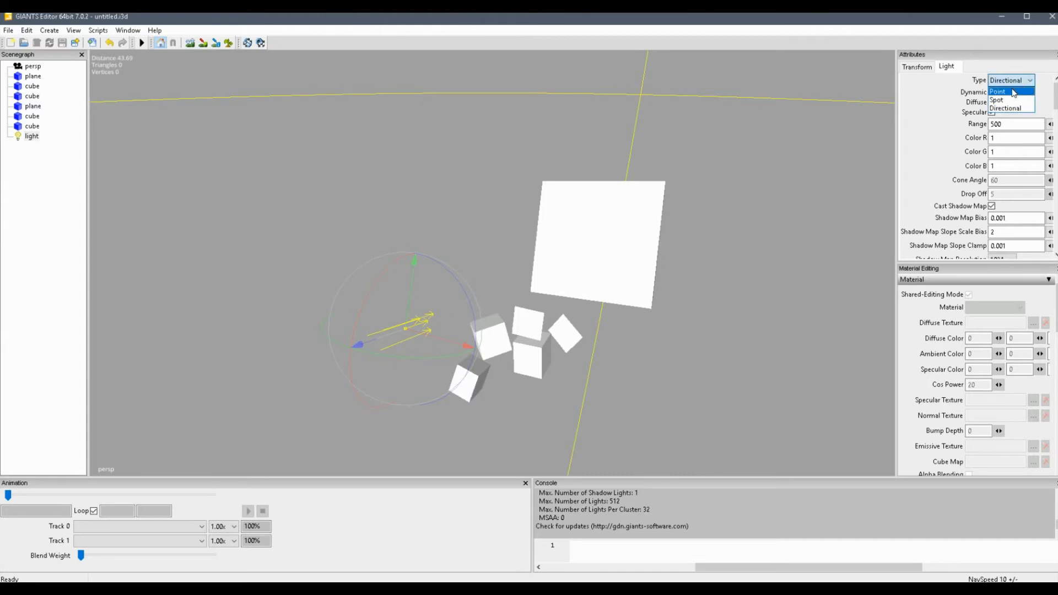
left_click(999, 91)
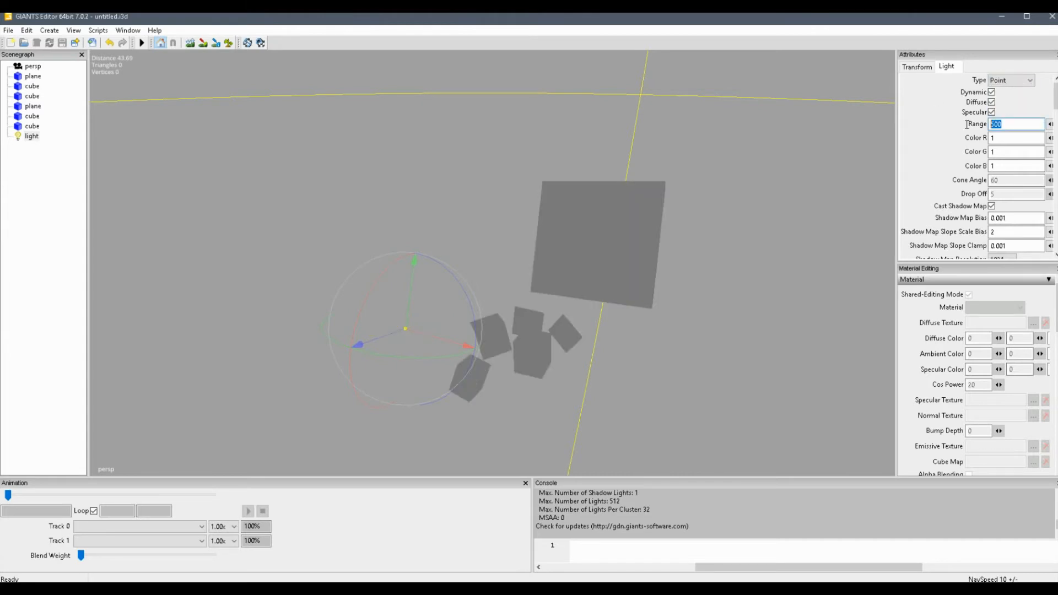
mouse_move(834, 149)
type("500")
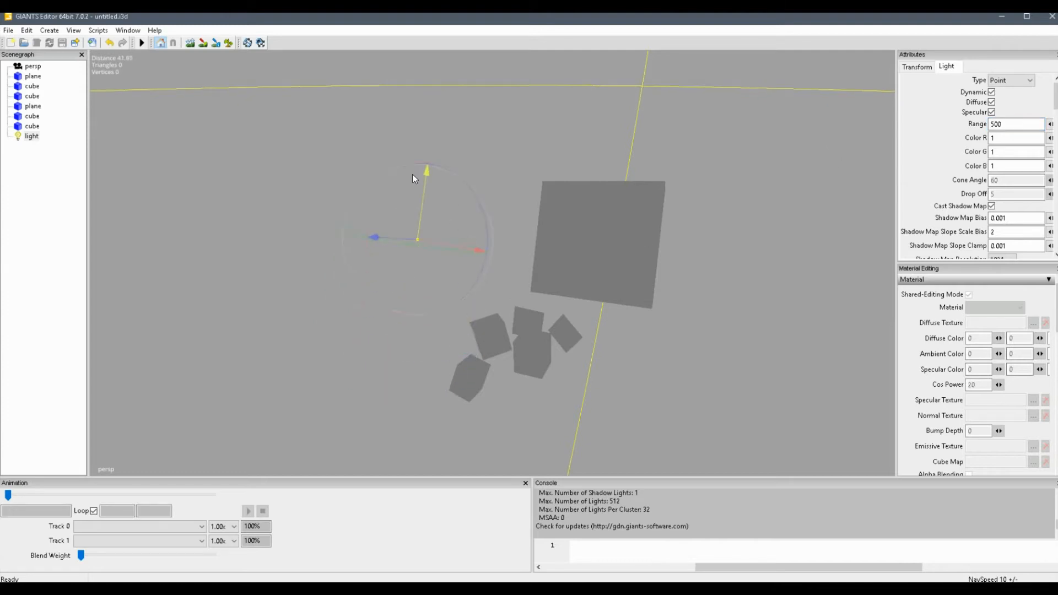
triple_click(1014, 123)
type("20")
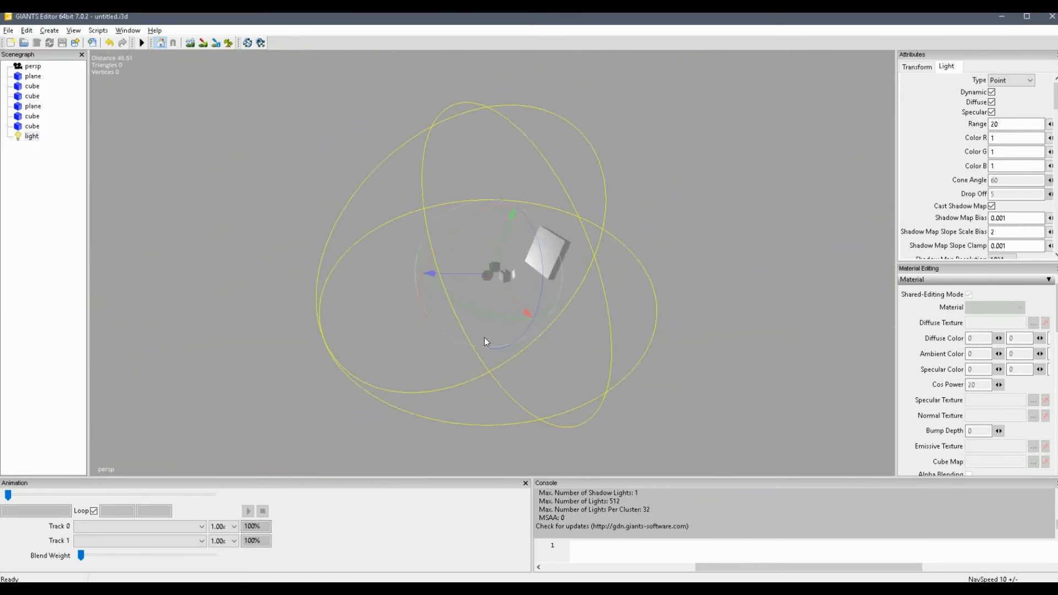
scroll("up", 3)
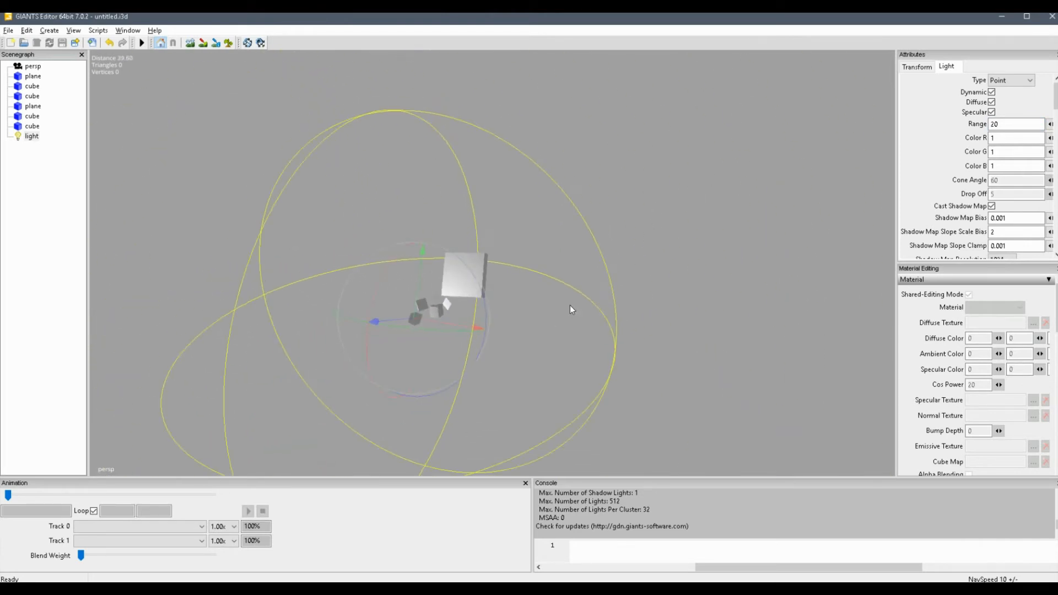
Set the light's Type to Spot and its Range to 19
left_click(1008, 80)
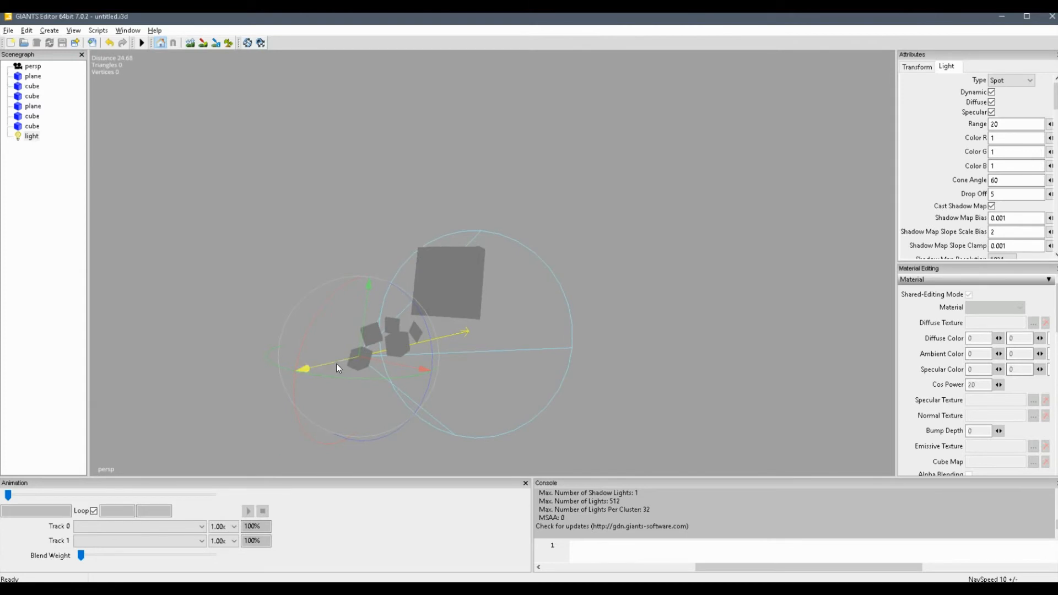
triple_click(1015, 123)
type("1")
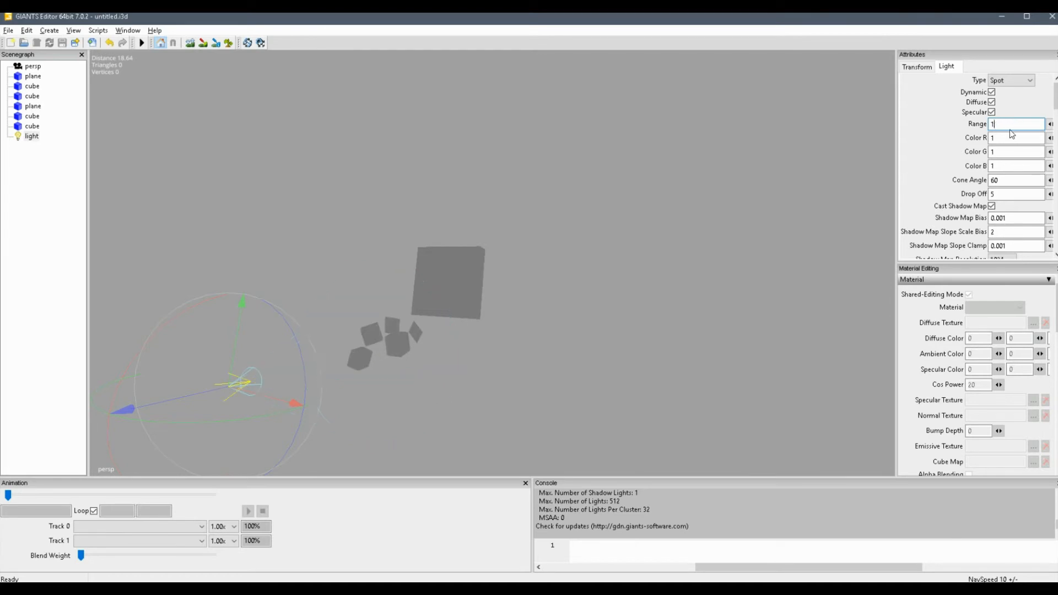
mouse_move(1009, 147)
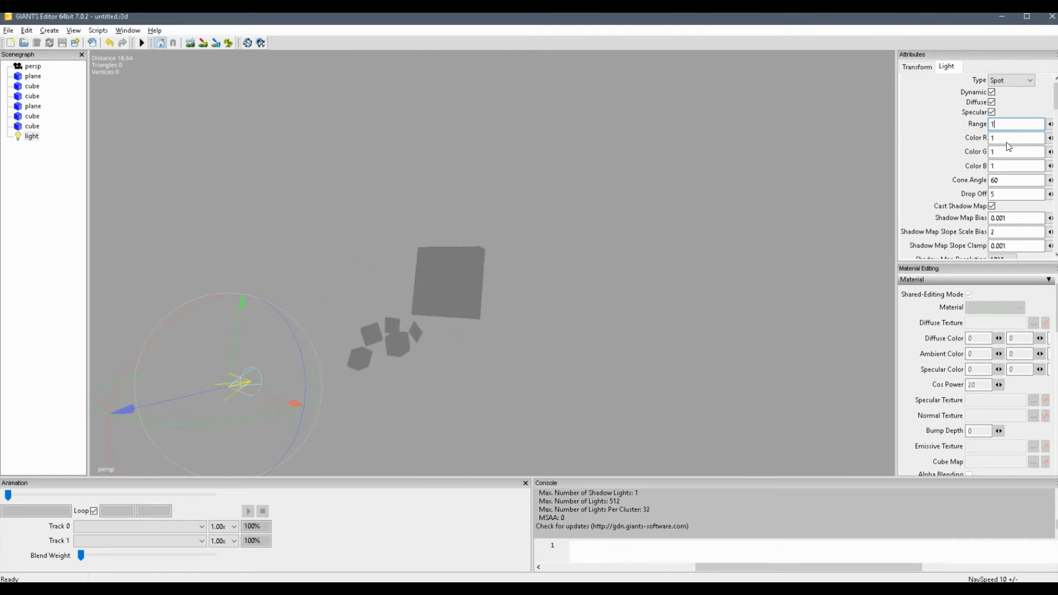
type("9")
left_click(1016, 179)
type("100")
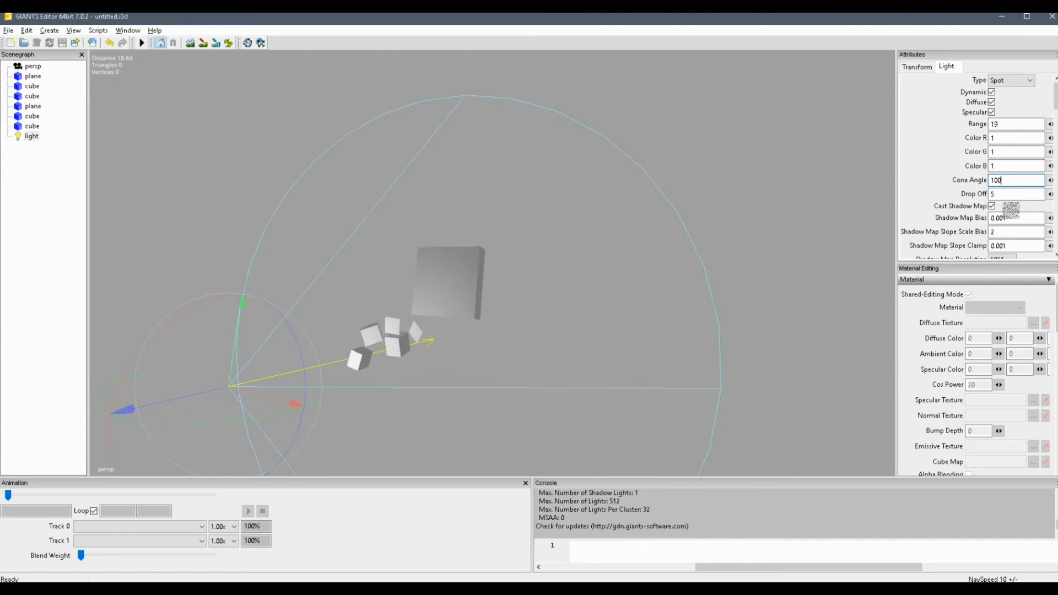
Toggle the light's Type between Point and Spot to compare, ending on Spot with cone angle 100
left_click(1010, 79)
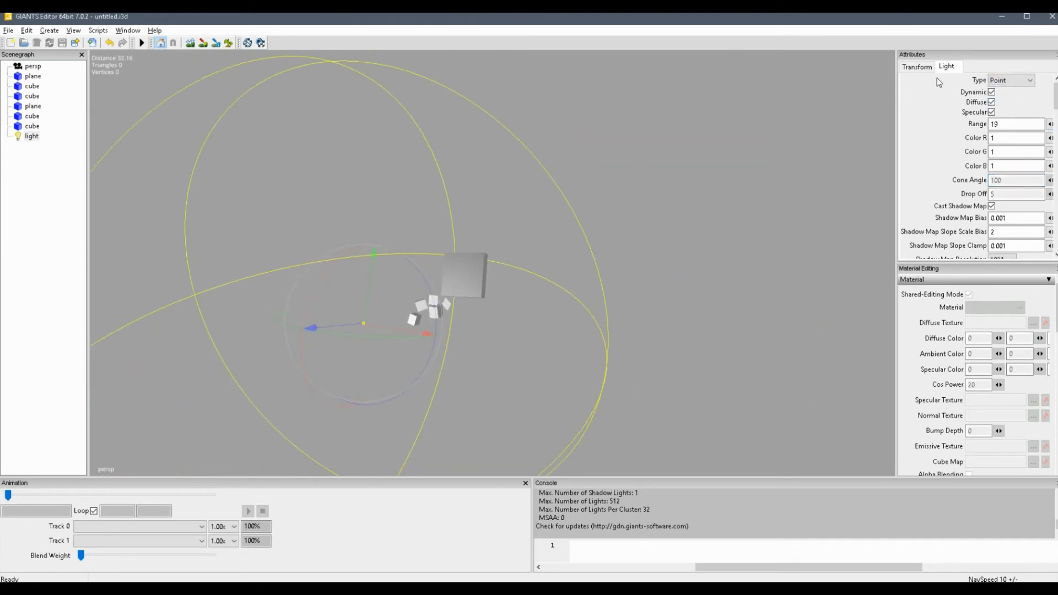
left_click(1010, 80)
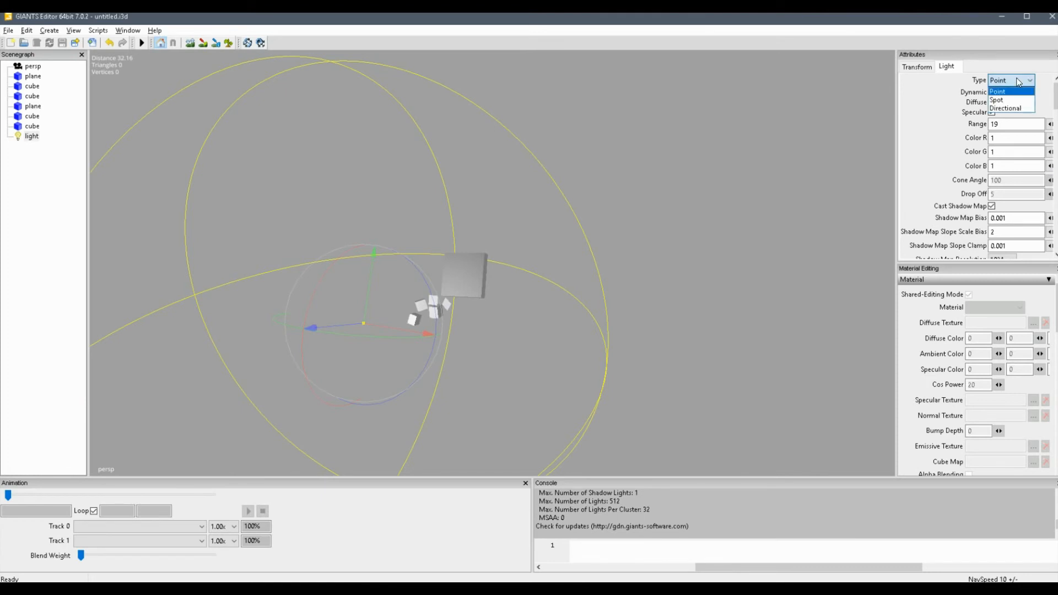
mouse_move(1010, 108)
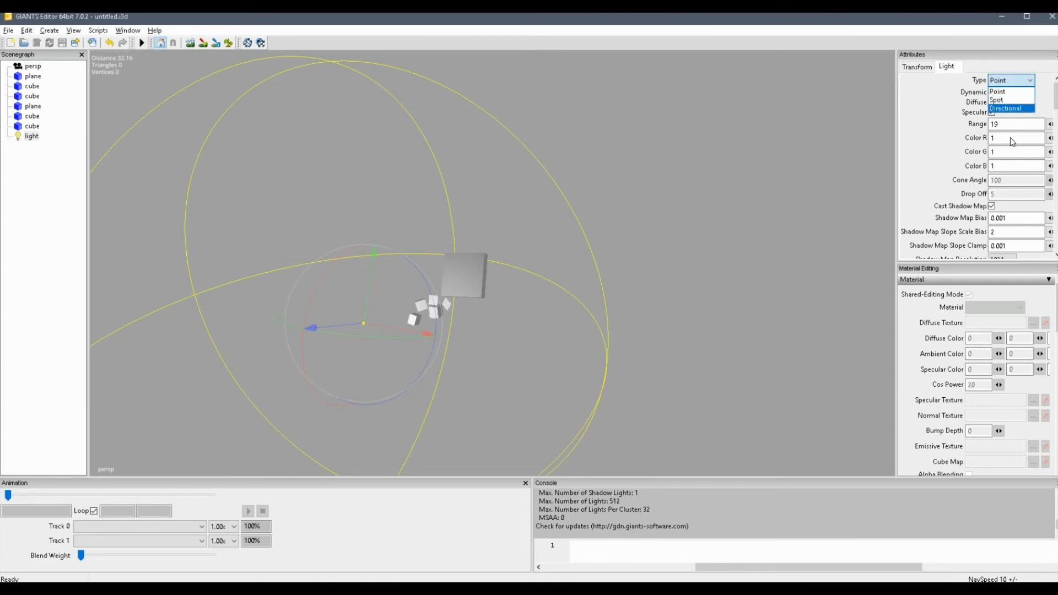
left_click(998, 99)
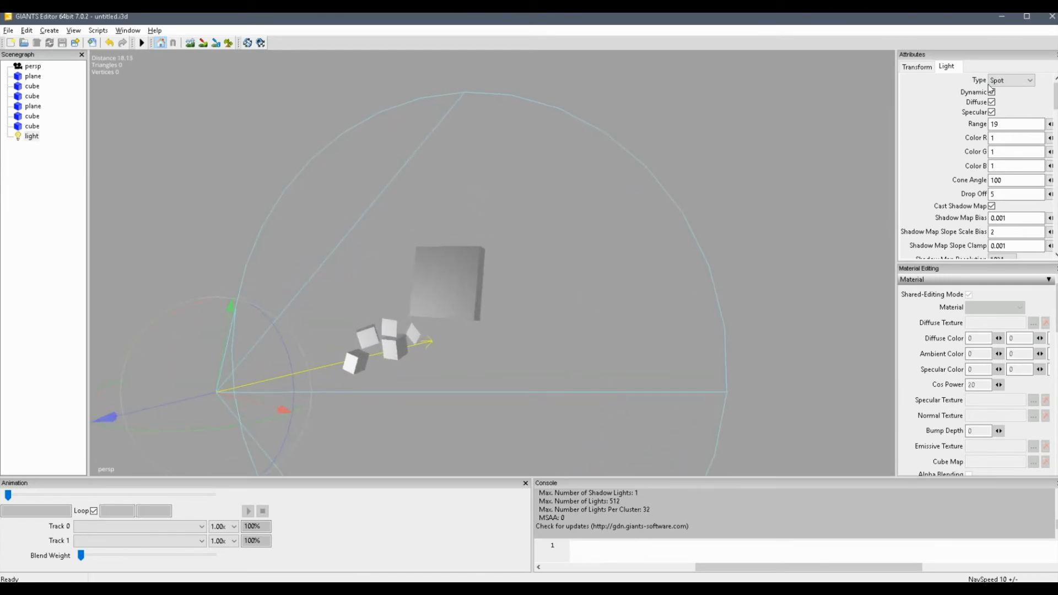
left_click(1010, 80)
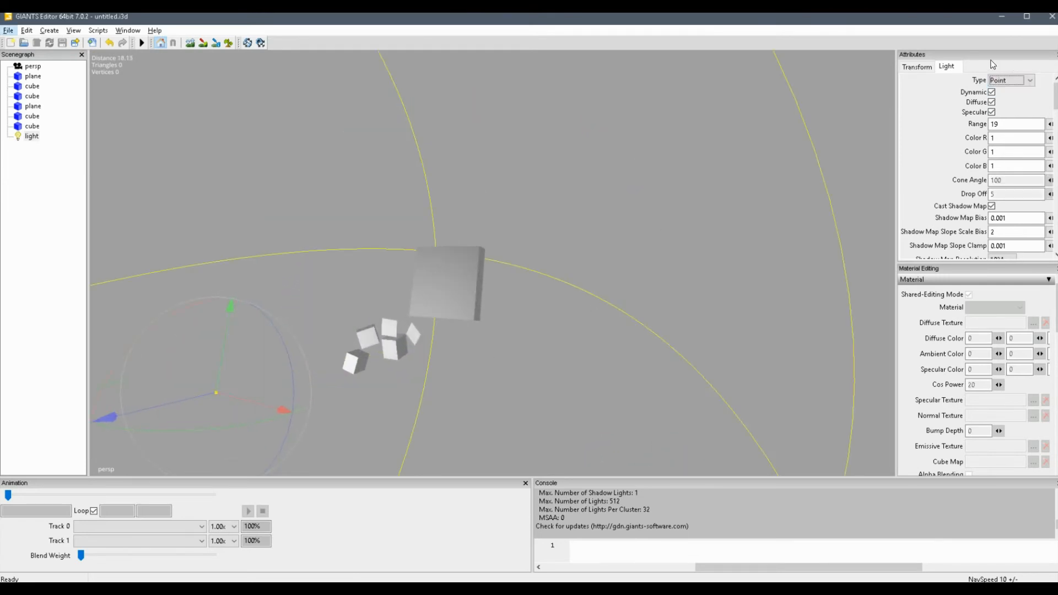
left_click(1010, 80)
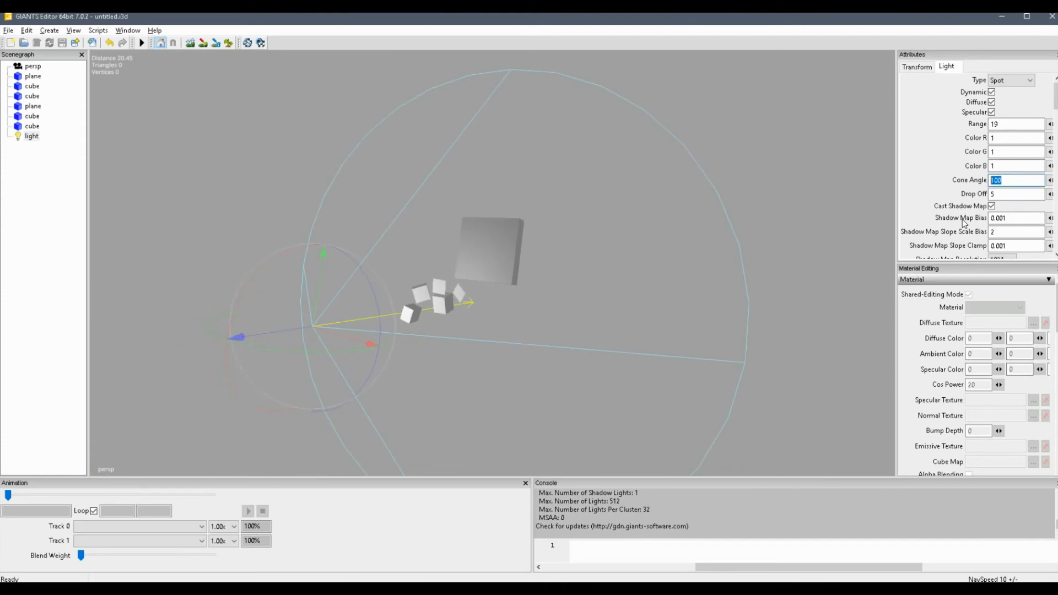
Set the spot light's Drop Off to 0 for a hard edge, then to 10 for a softer falloff
left_click(1015, 194)
type("0")
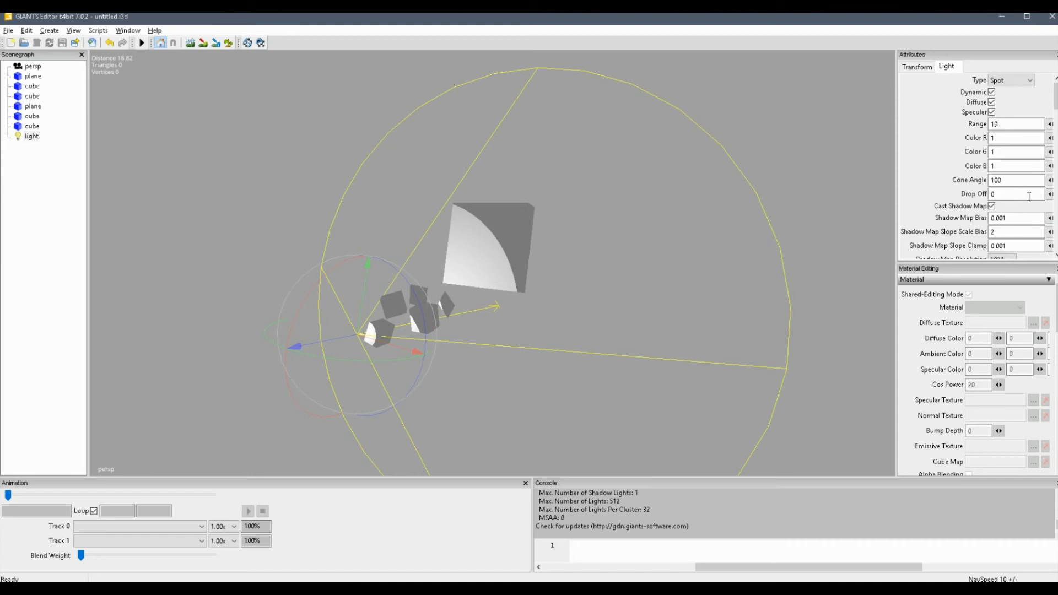
triple_click(1015, 194)
type("10")
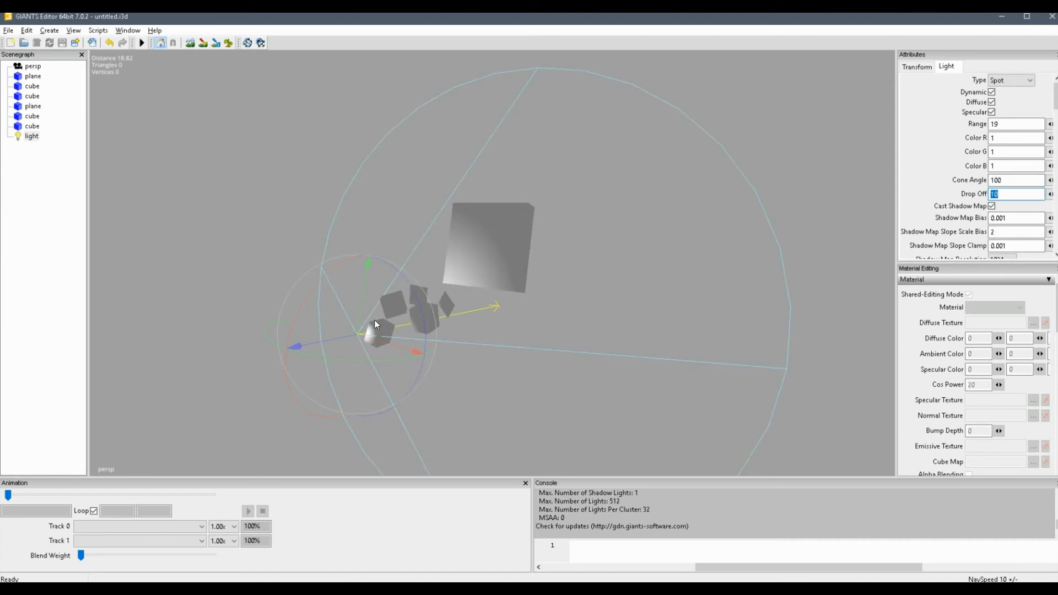
mouse_move(918, 129)
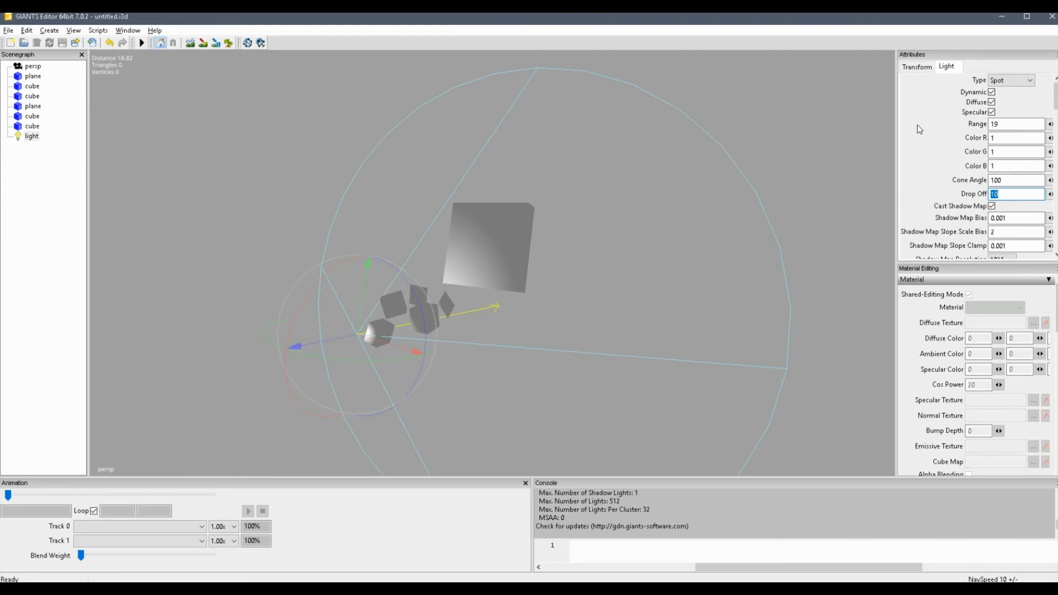
mouse_move(703, 168)
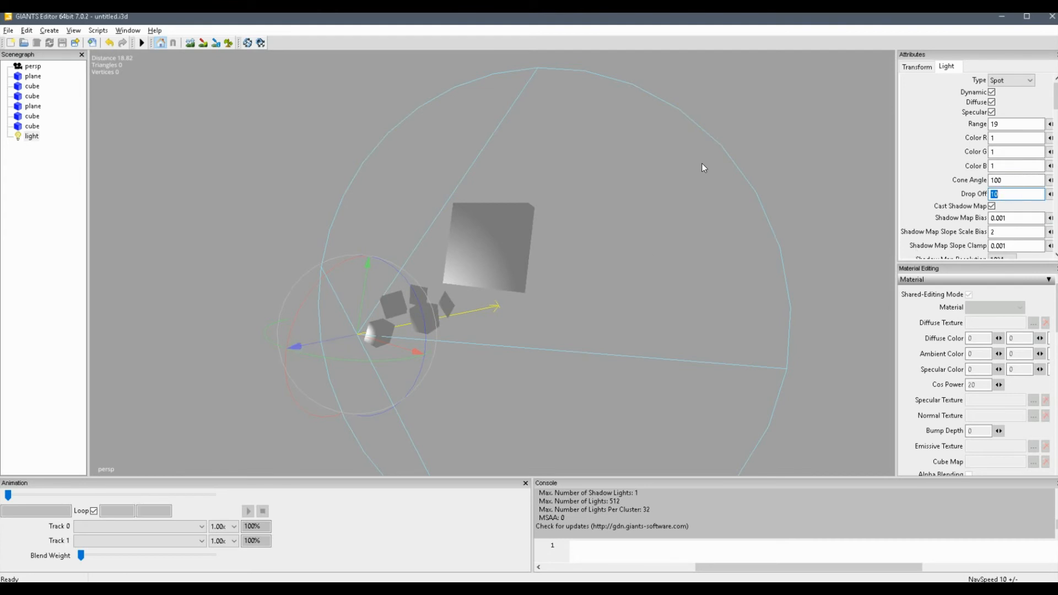
mouse_move(1017, 206)
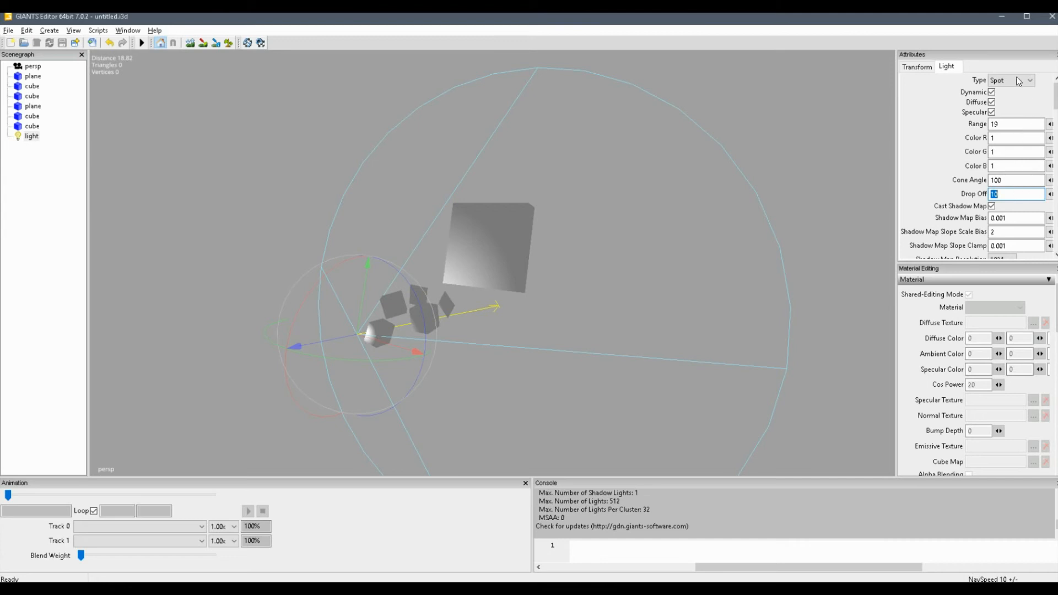
Set the light's Type to Directional with Range 1, then start editing its blue colour value
left_click(1011, 81)
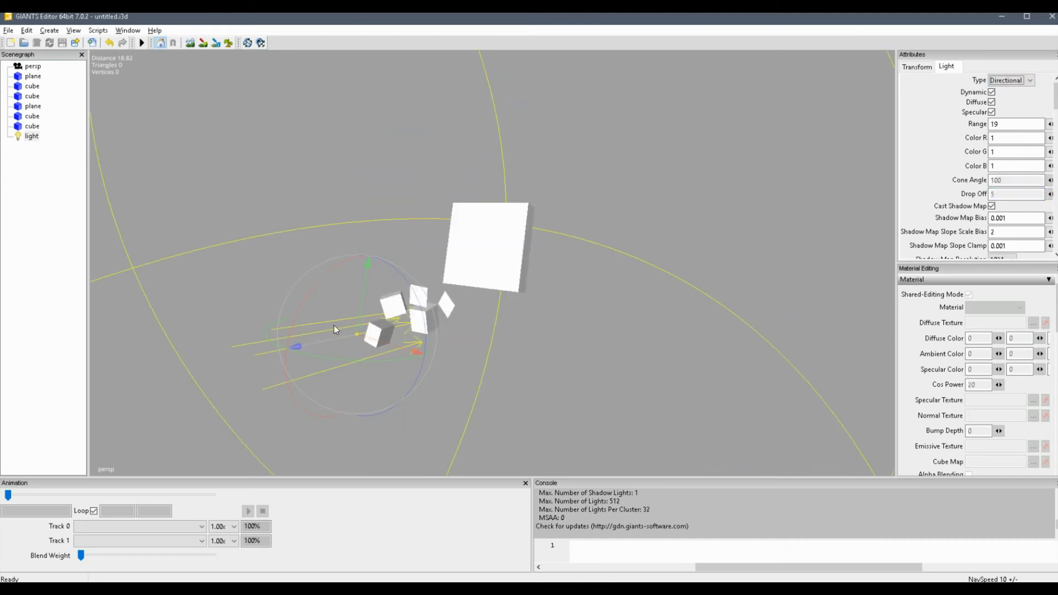
triple_click(1014, 123)
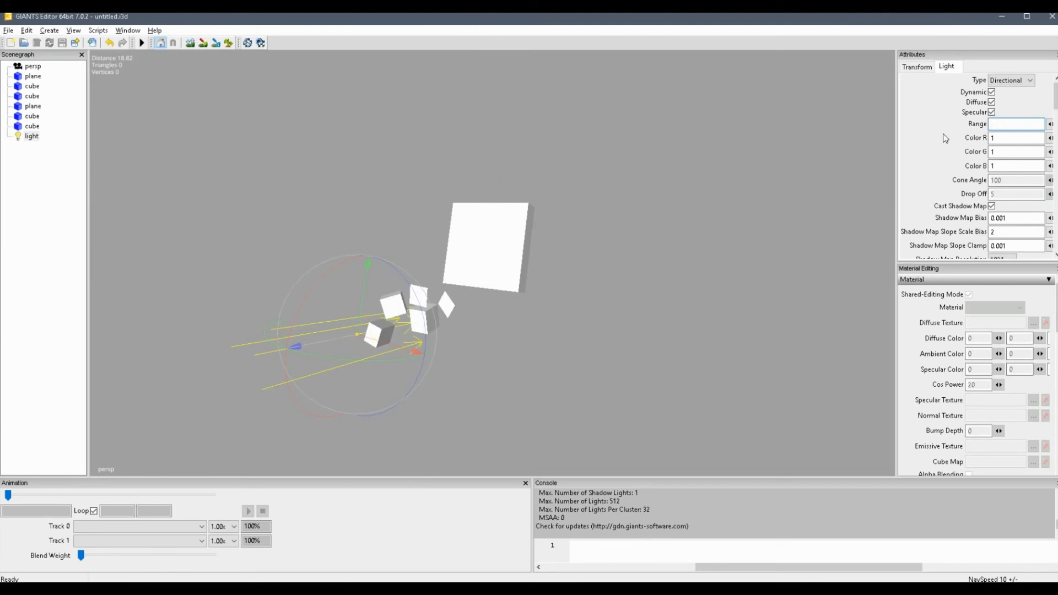
left_click(1015, 124)
type("1")
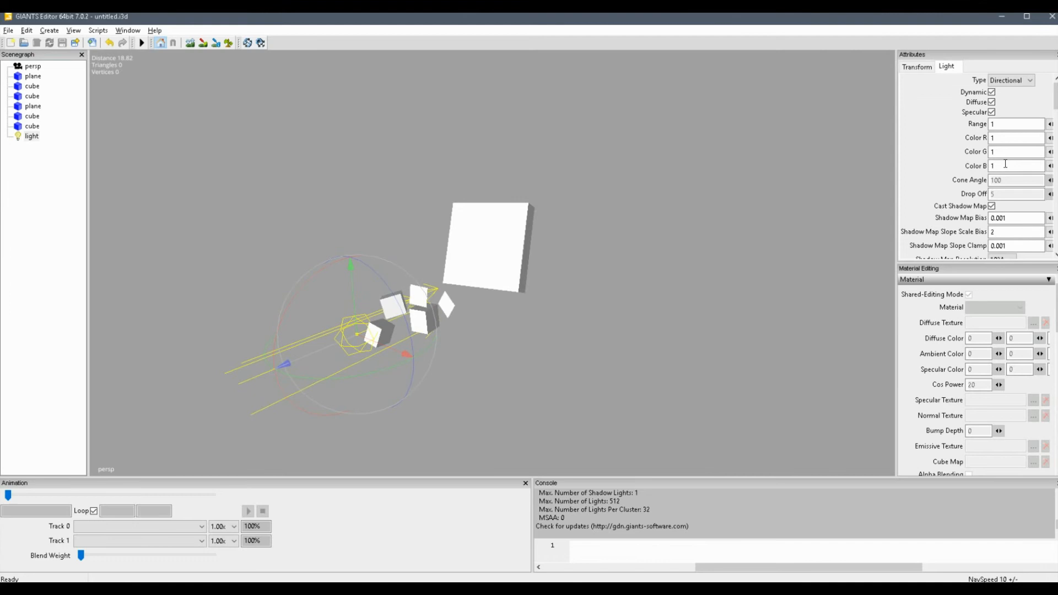
mouse_move(1023, 194)
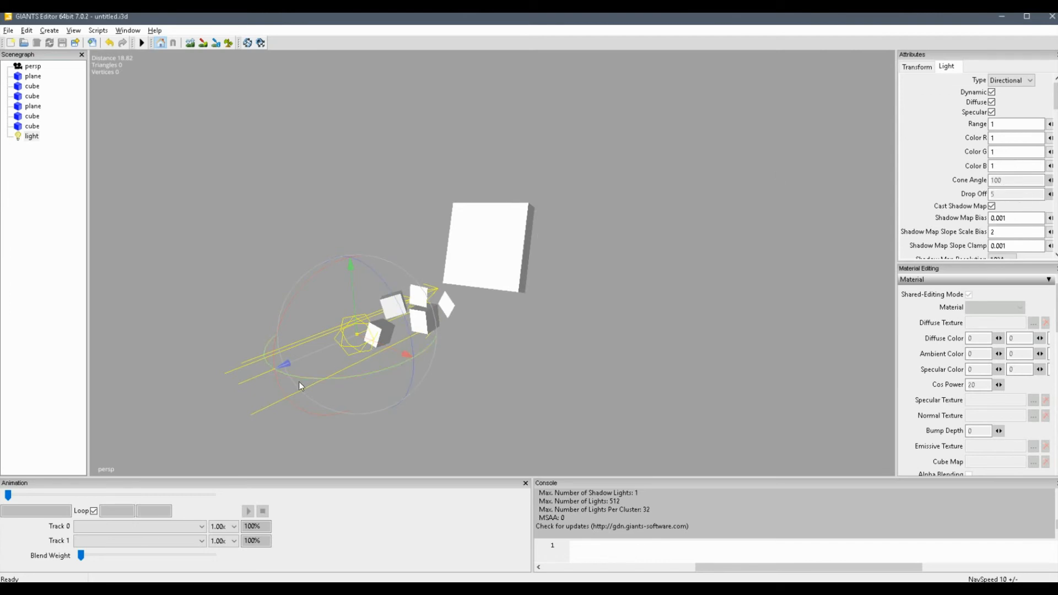
left_click(1014, 166)
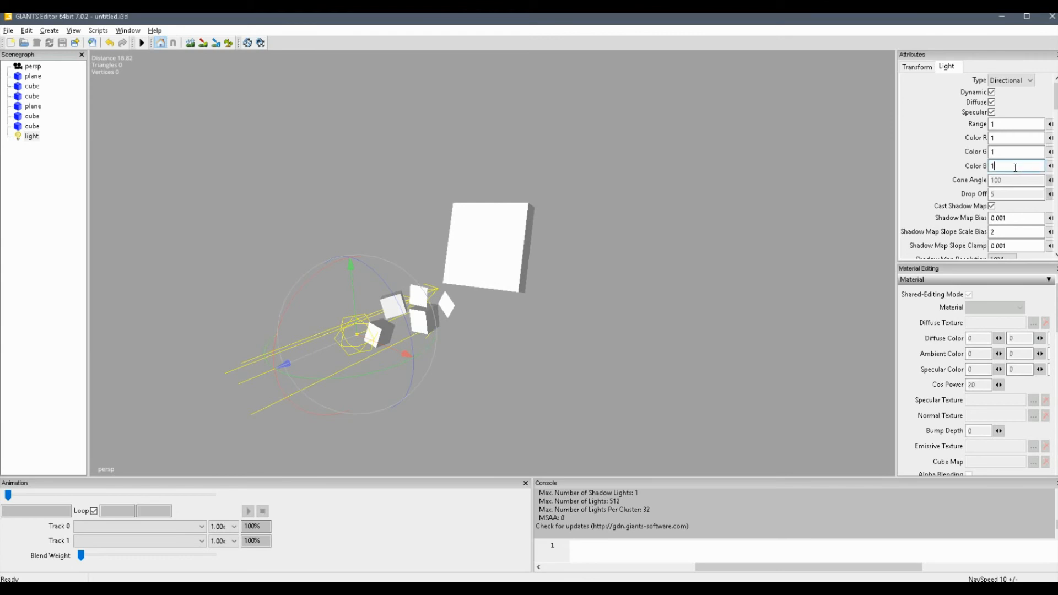
left_click(1029, 79)
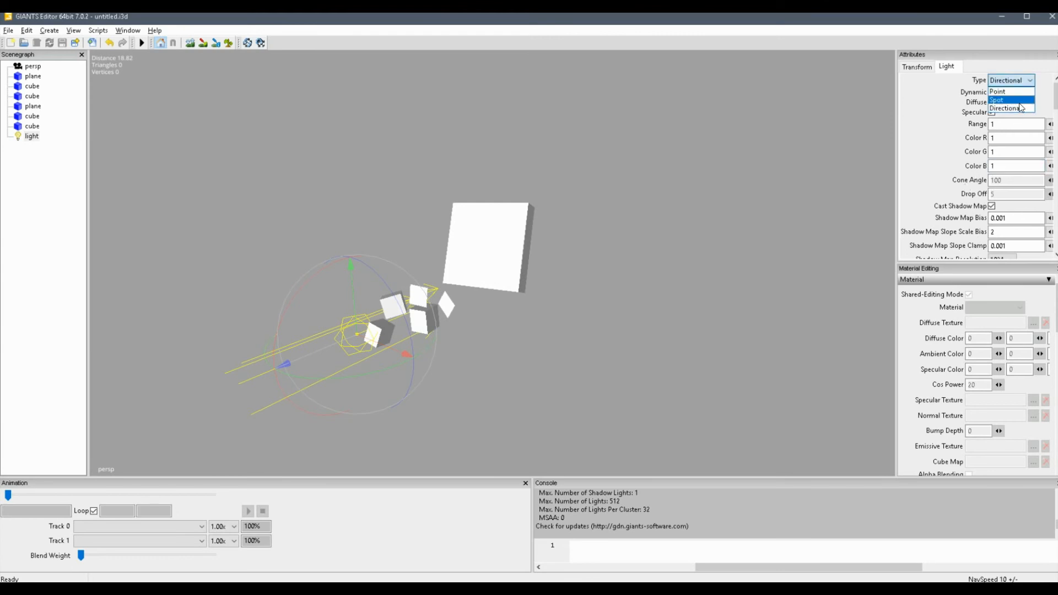
Make the light a Spot type with range 25 and a 60 cone angle
left_click(998, 101)
type("0")
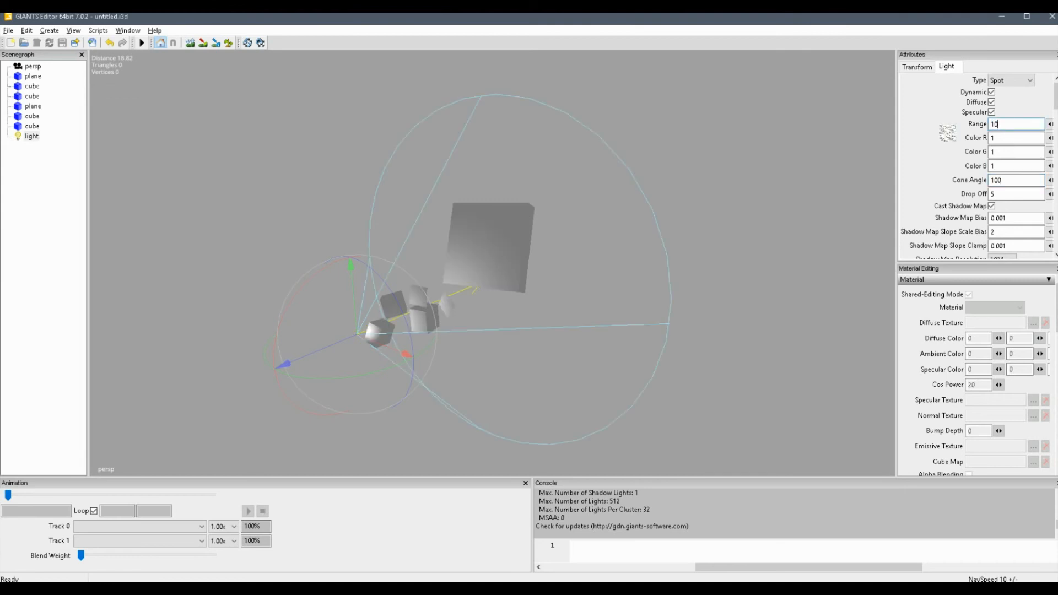
triple_click(1015, 124)
type("25")
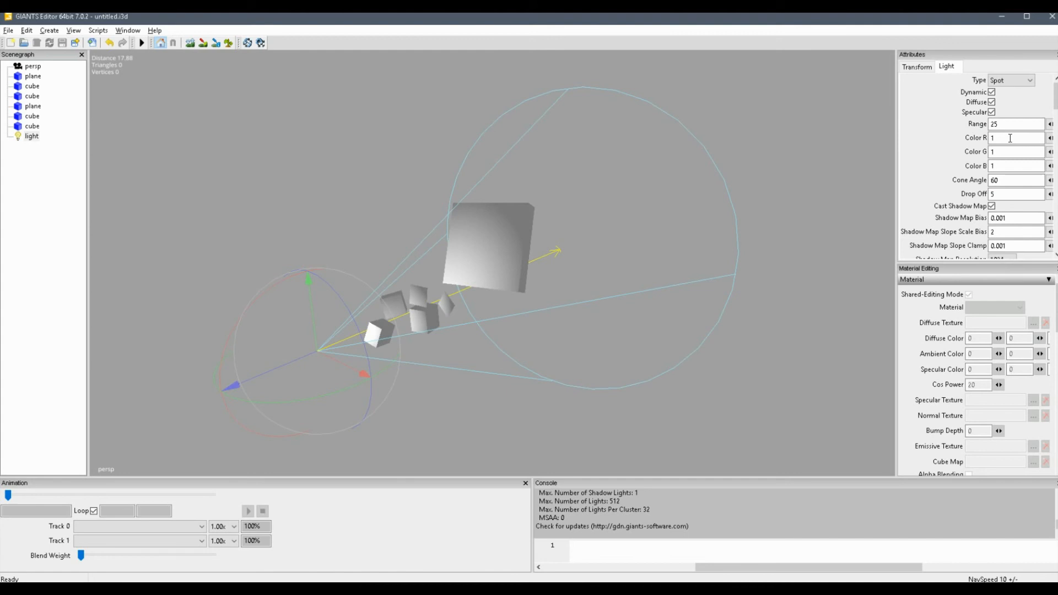
Set the spot light colour to R 5, G 2, B 3 so the cubes light up pink
left_click(1014, 151)
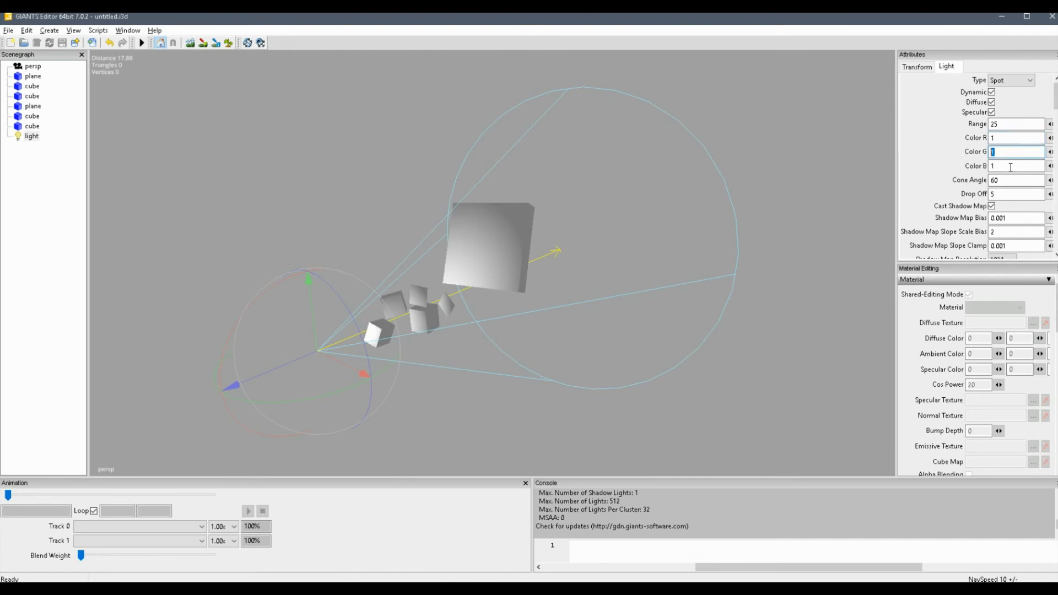
left_click(1015, 138)
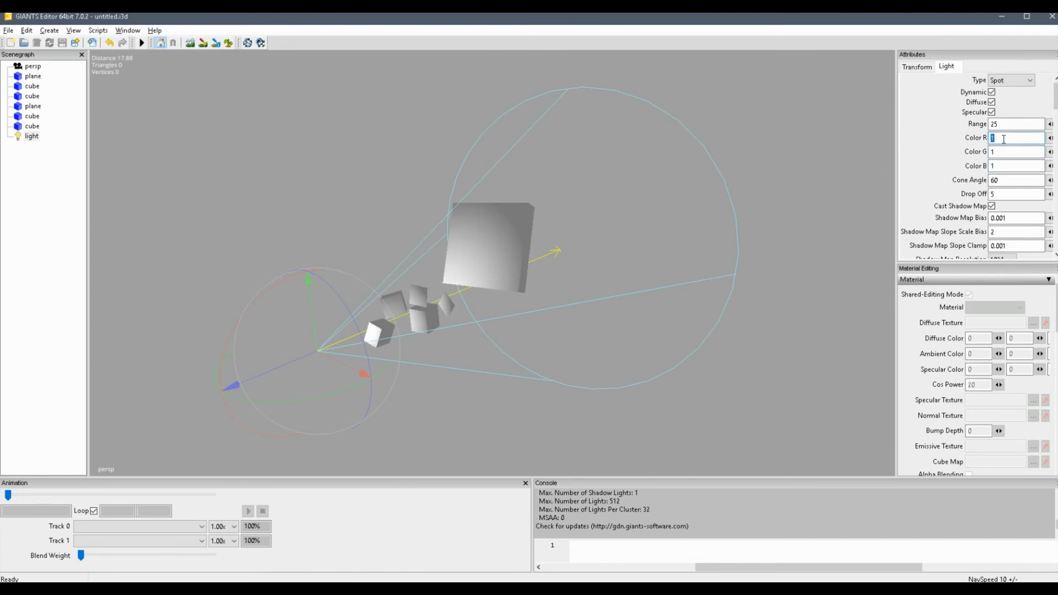
left_click(1015, 151)
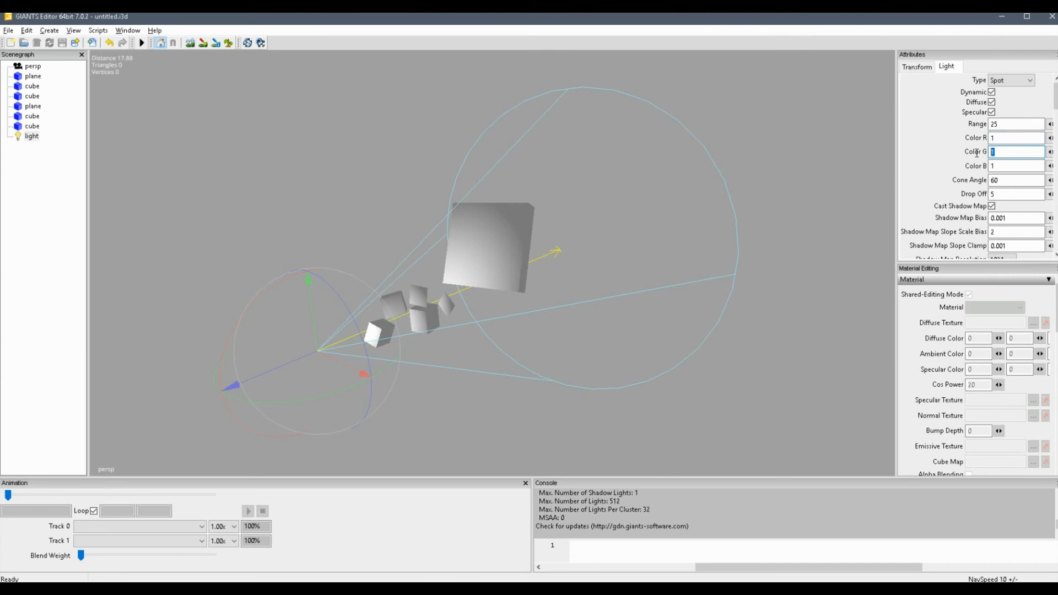
type("0")
type("2")
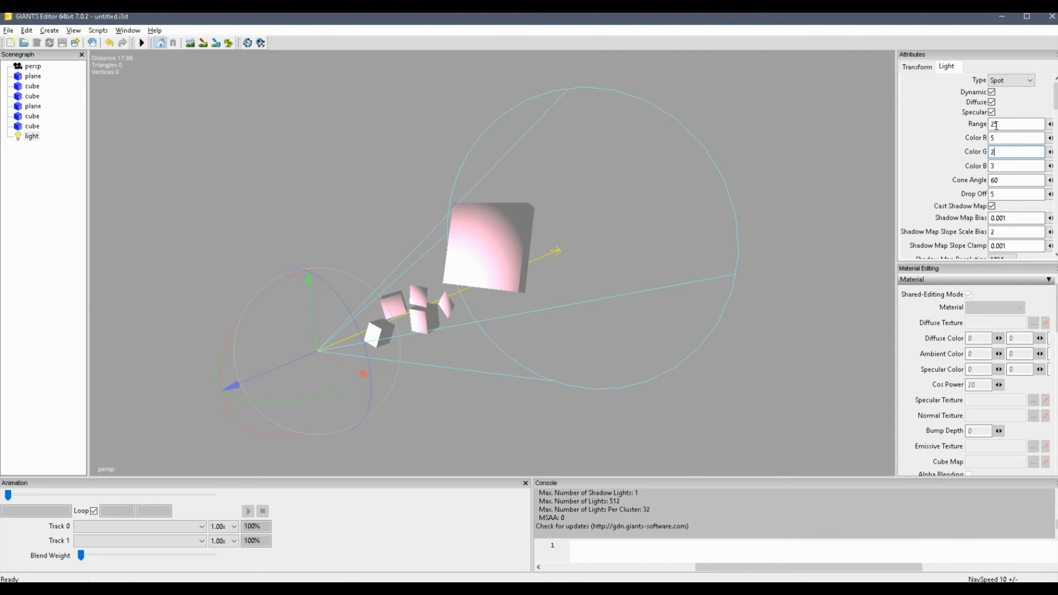
mouse_move(429, 220)
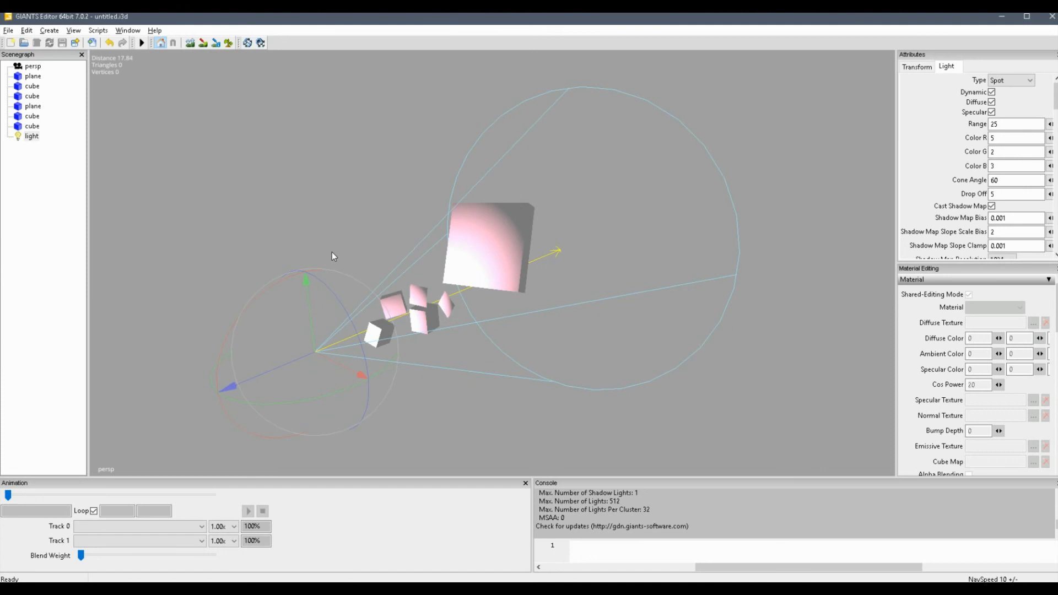
mouse_move(456, 215)
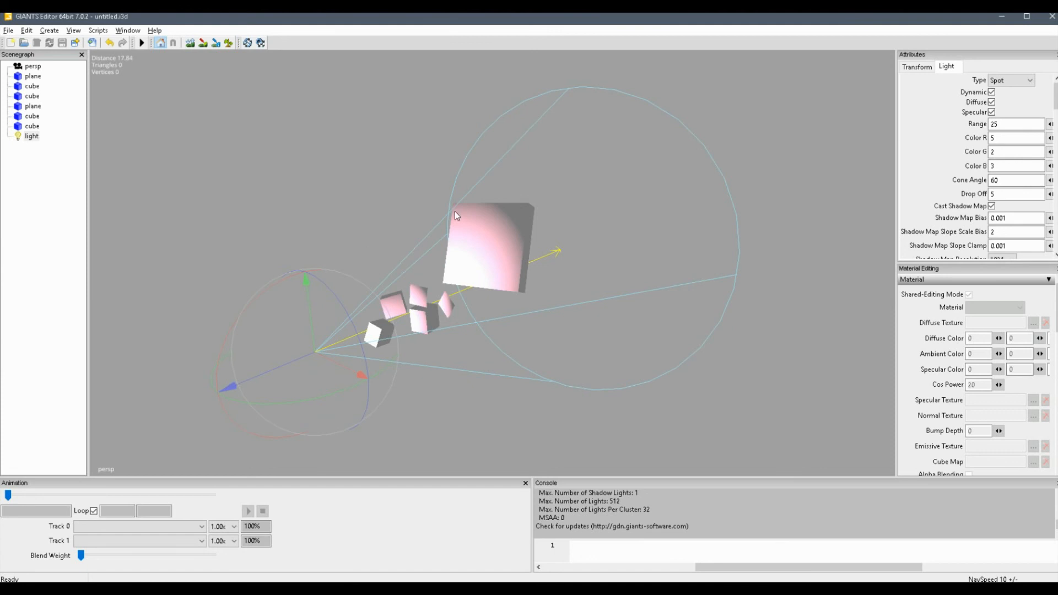
mouse_move(447, 233)
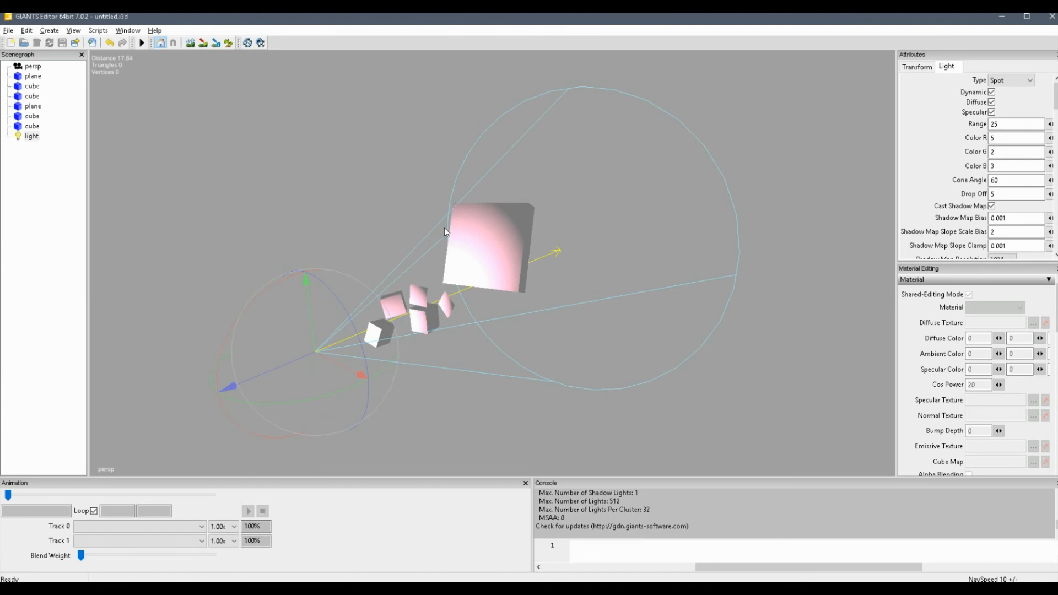